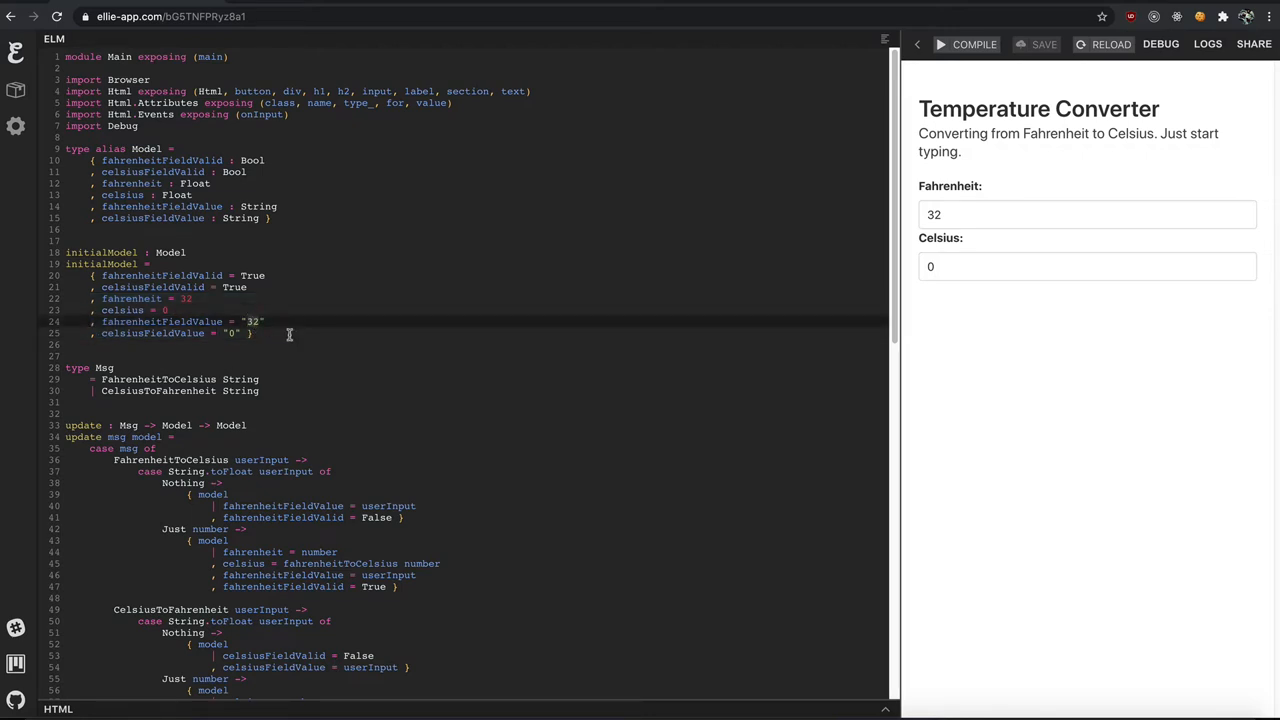
- Scroll down through the Elm code to the view function's Fahrenheit input
scroll("down", 3)
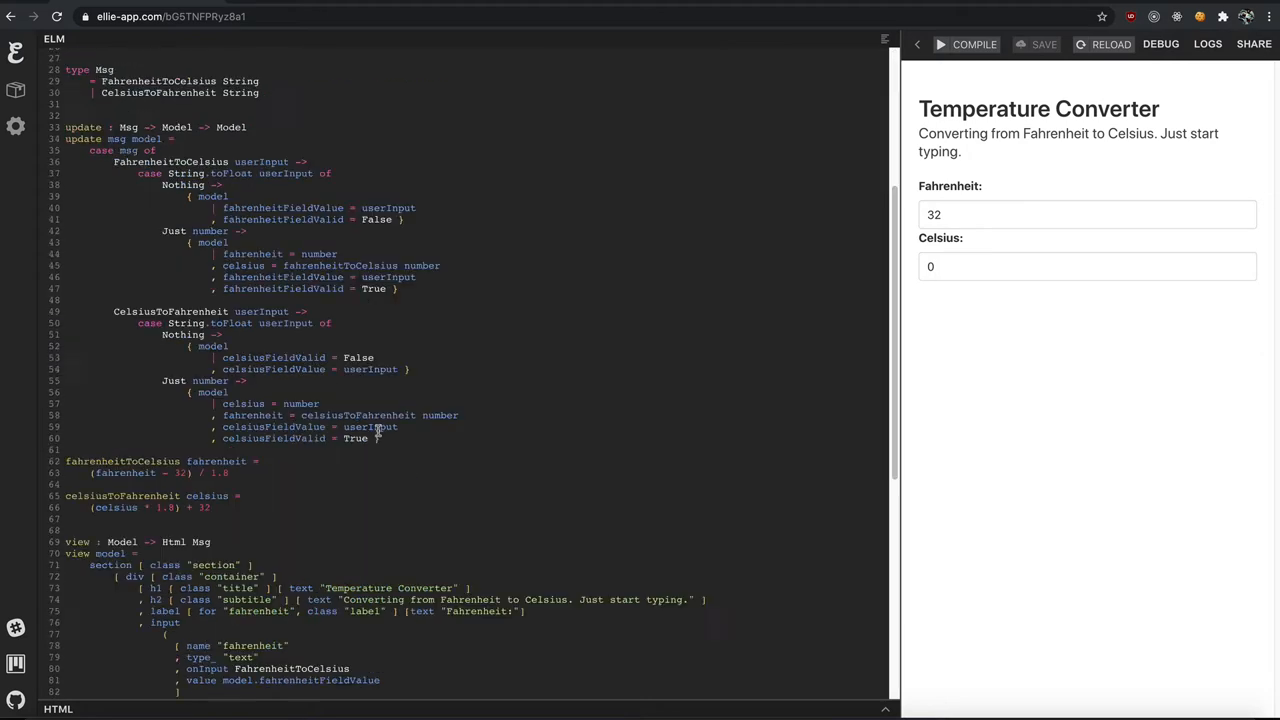
scroll("down", 3)
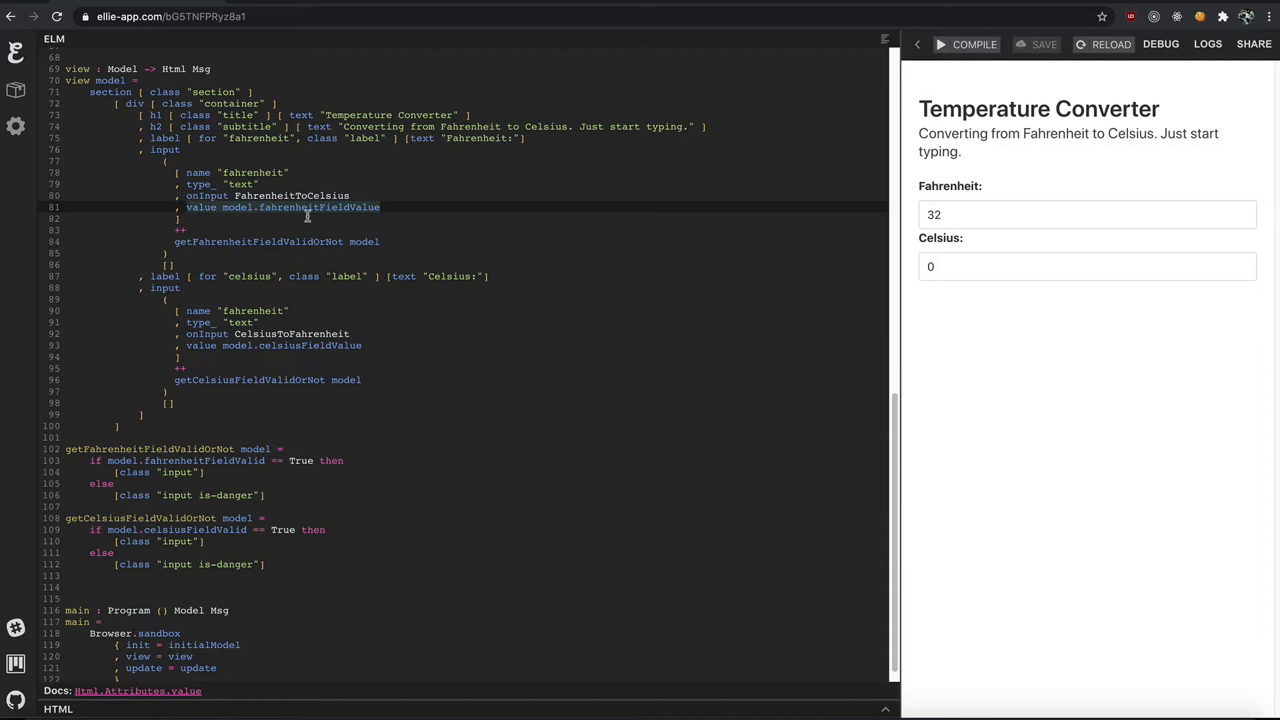
mouse_move(305, 215)
type(", view")
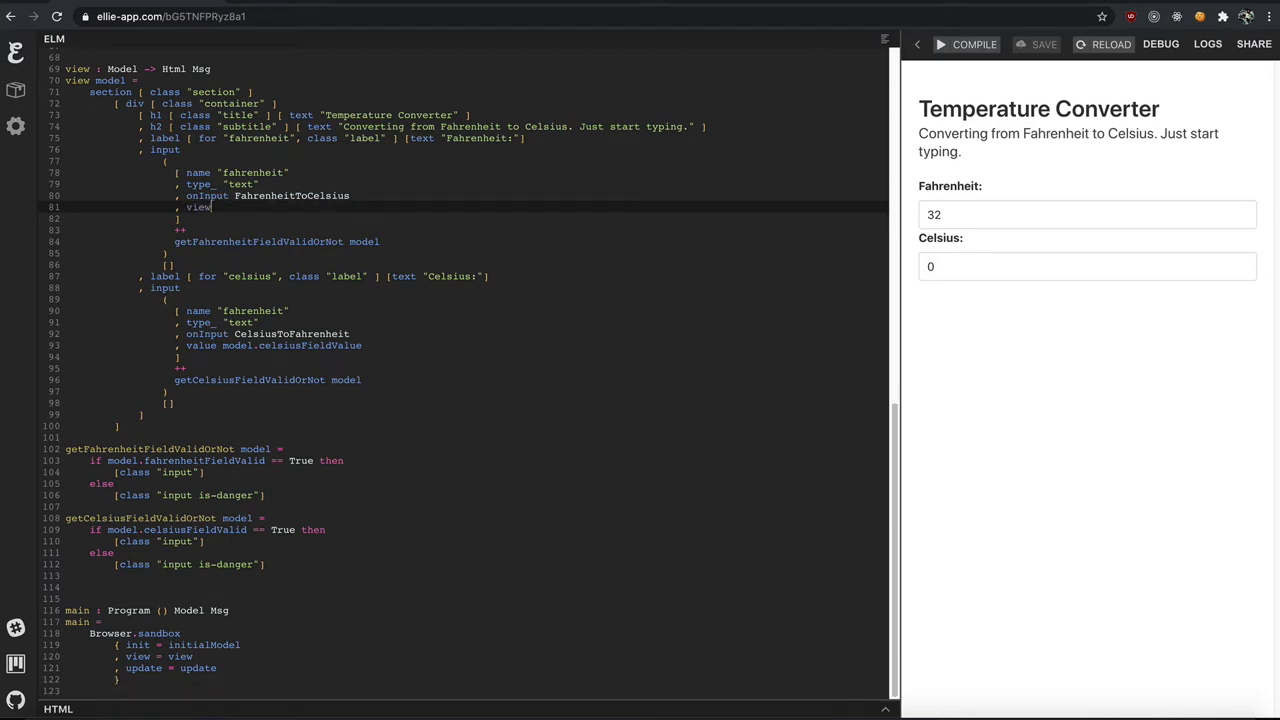
- Finish the Fahrenheit input's value call as viewFahrenheit model
type("Fahrenheit model")
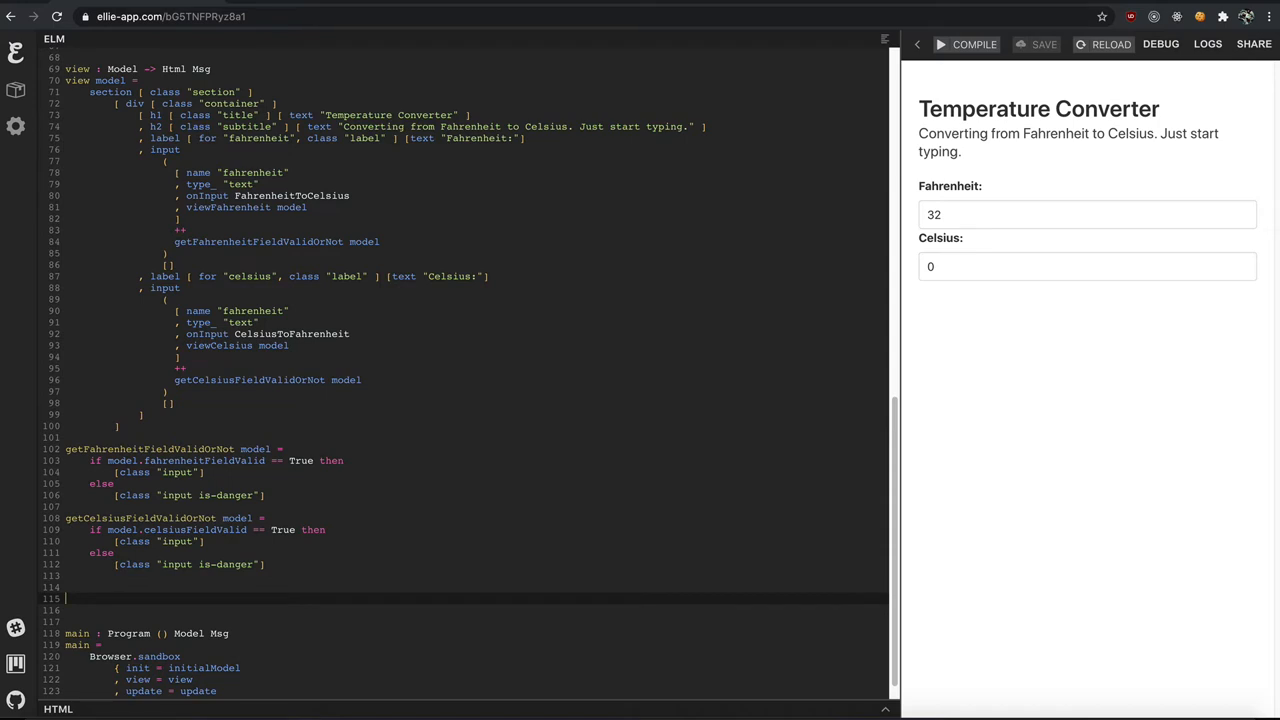
- Begin defining viewFahrenheit model with an if on the Fahrenheit field's validity
type("viewFah")
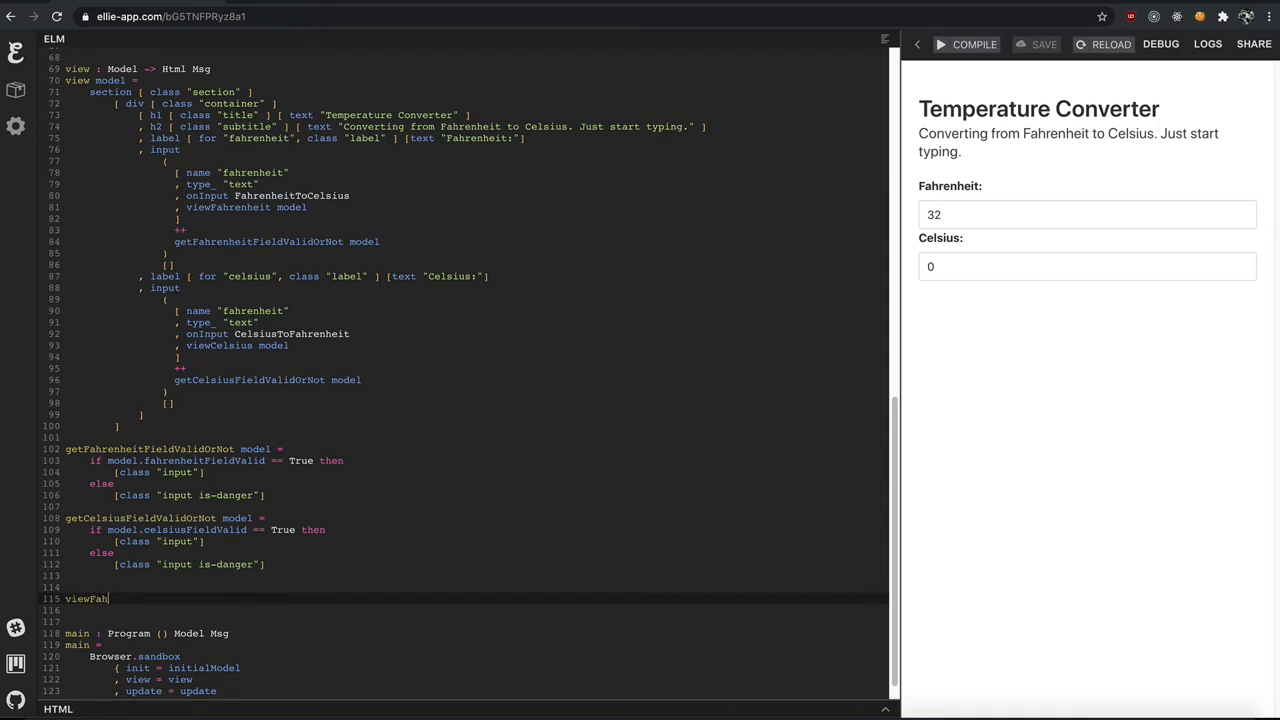
type("renheith")
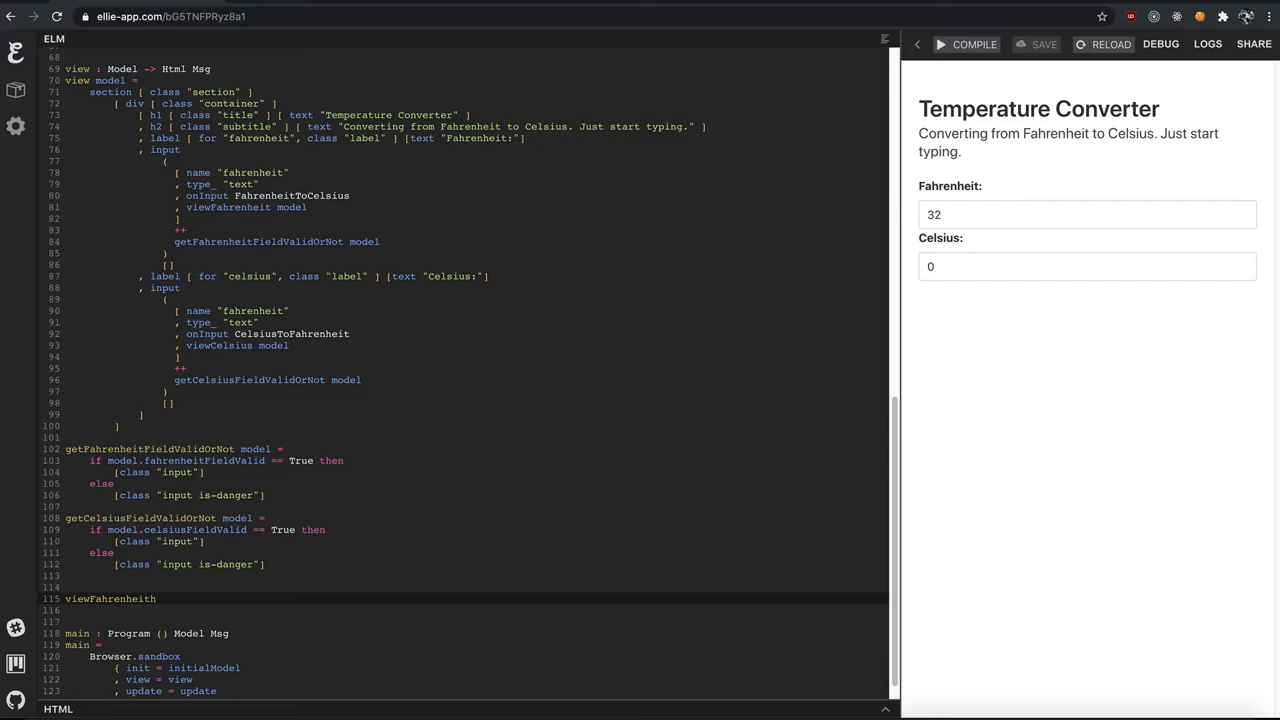
type("model")
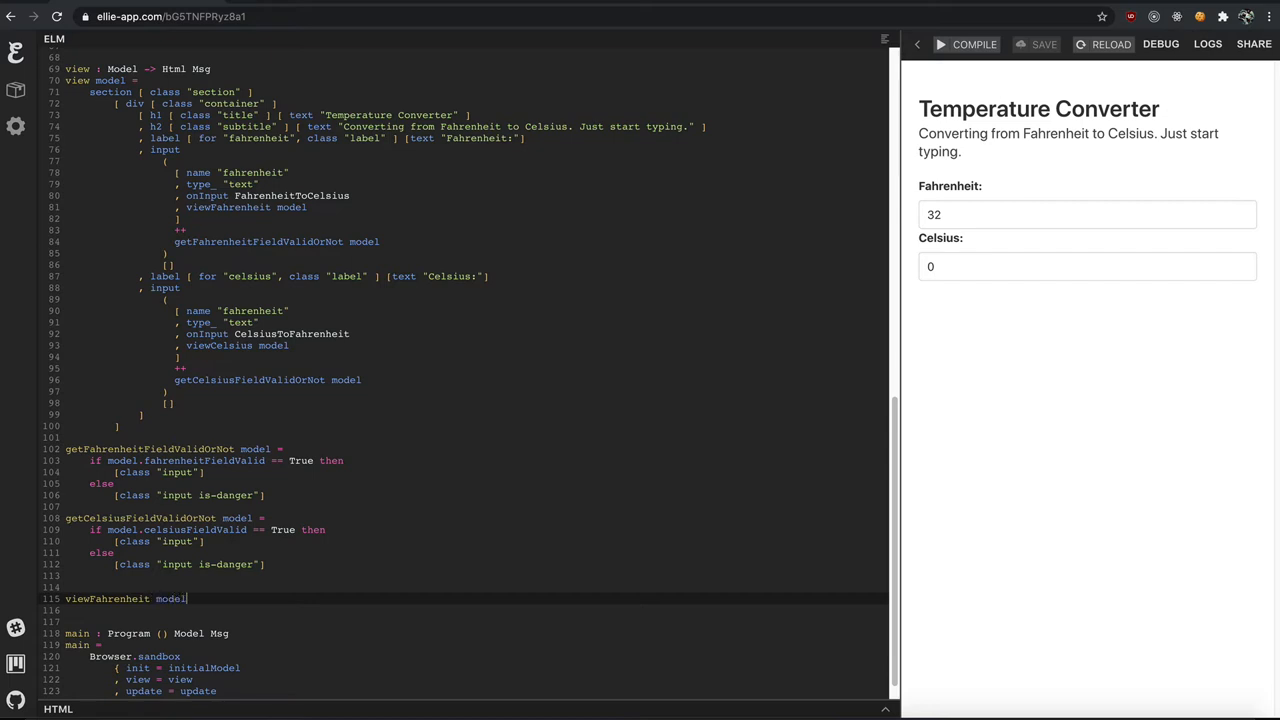
type("=")
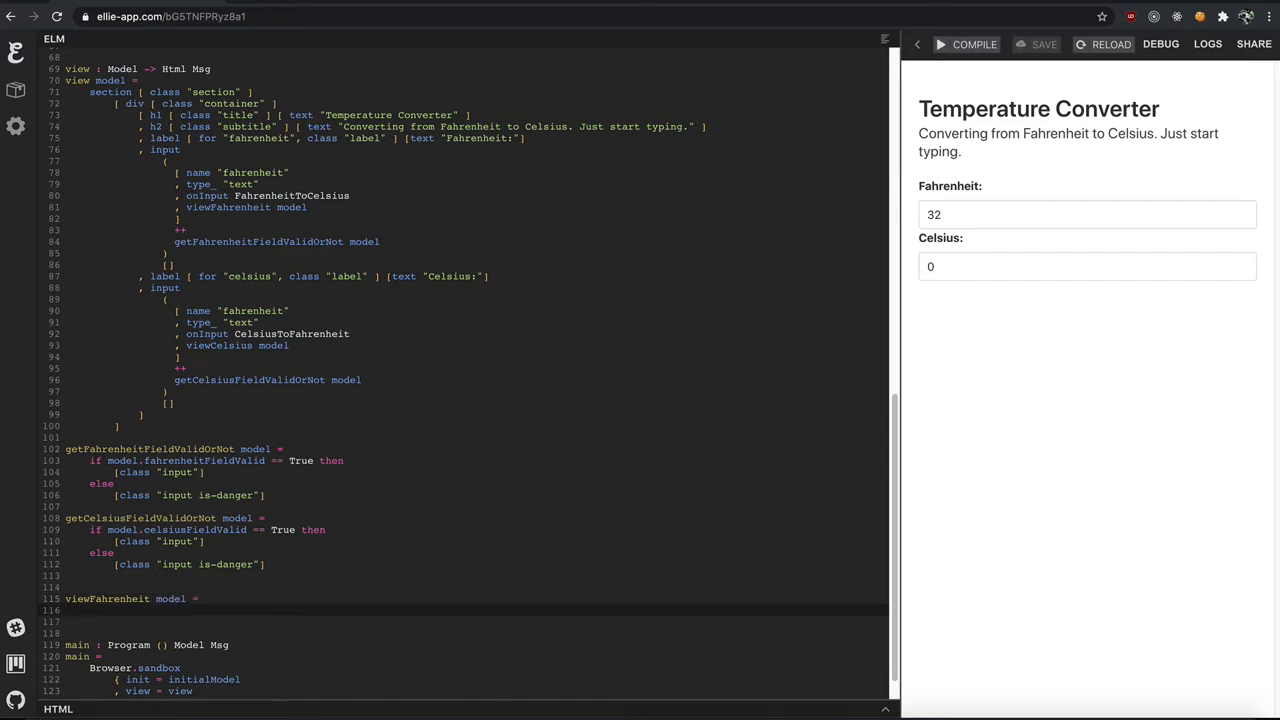
type("if model")
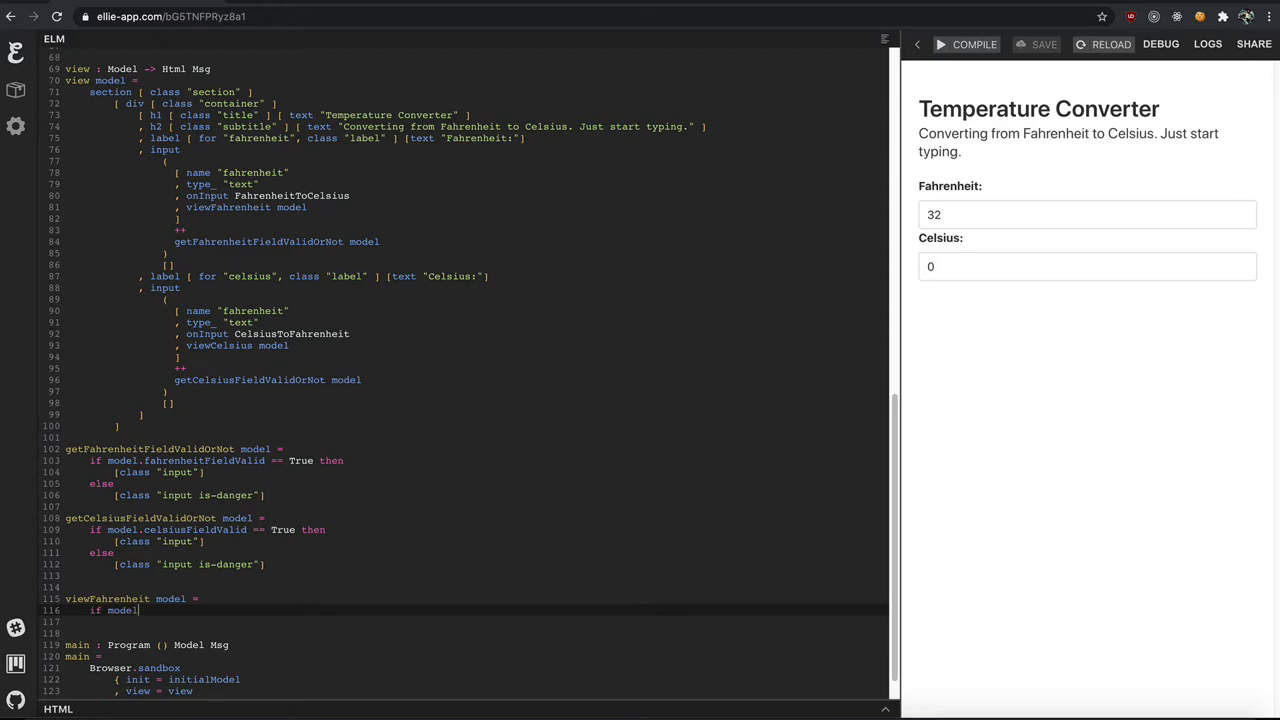
type(".fahren")
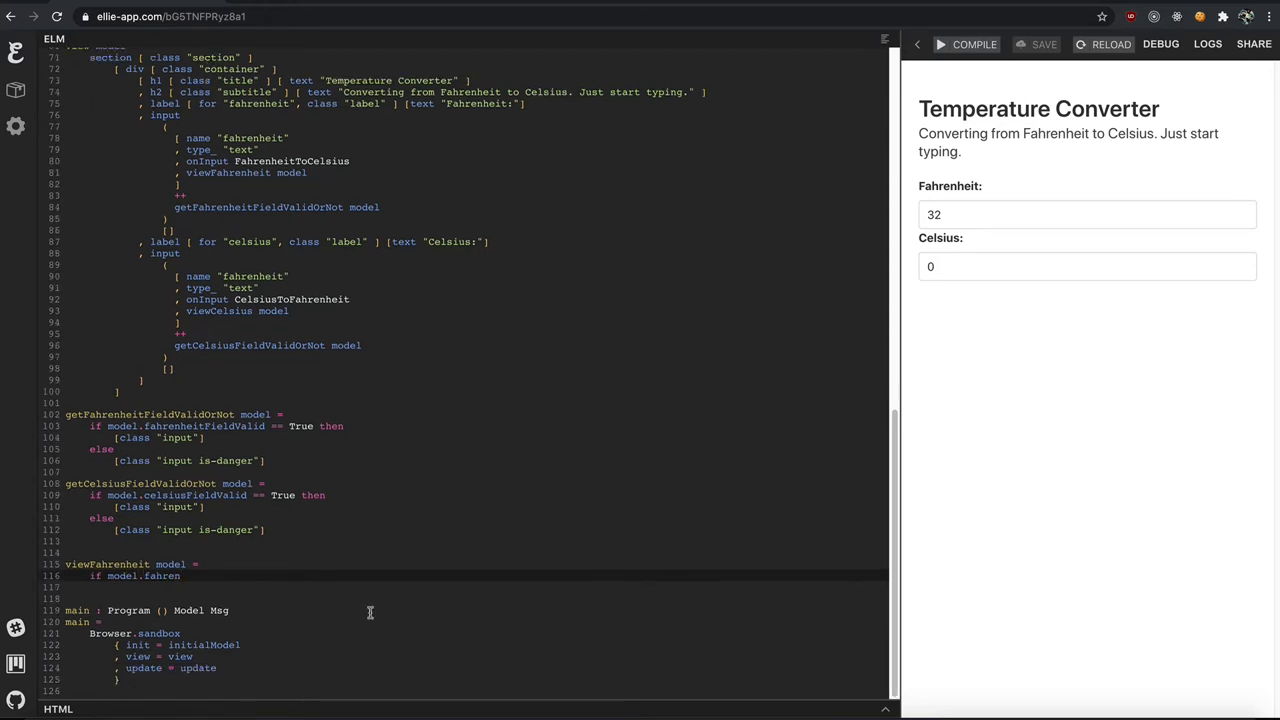
type("heitFieldValid == True then")
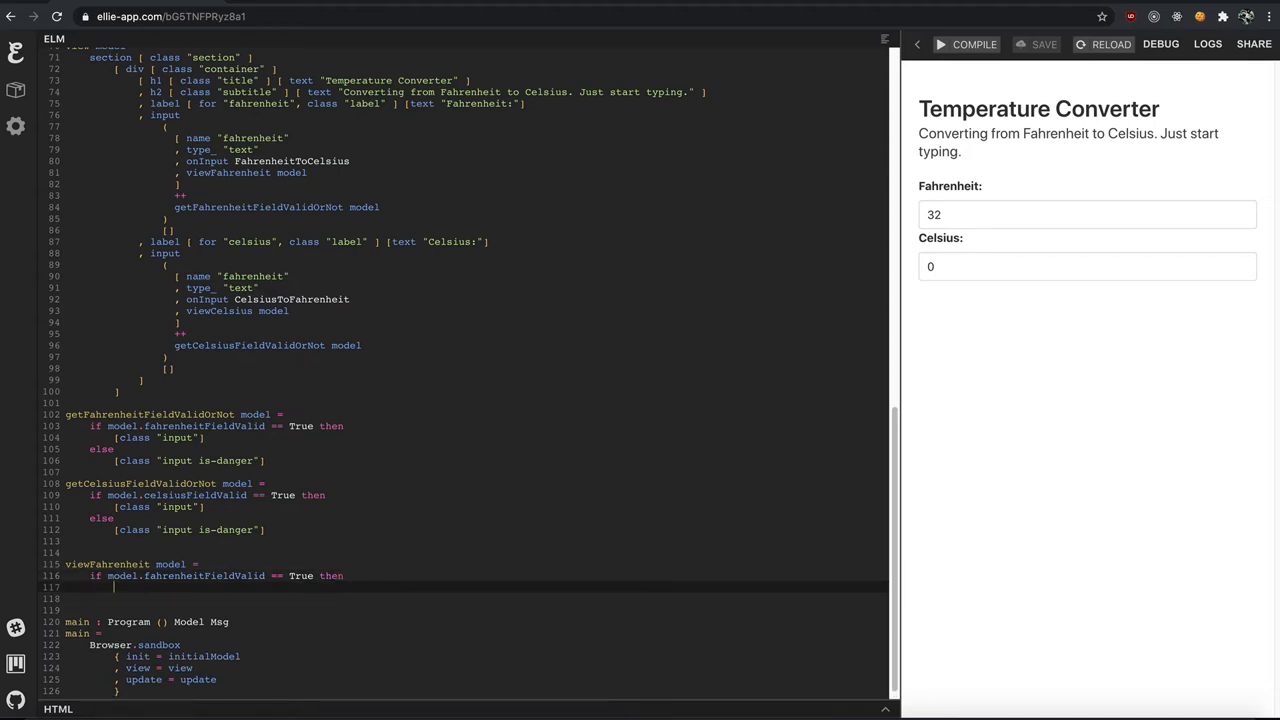
type("value model.fahrenheitFieldValue")
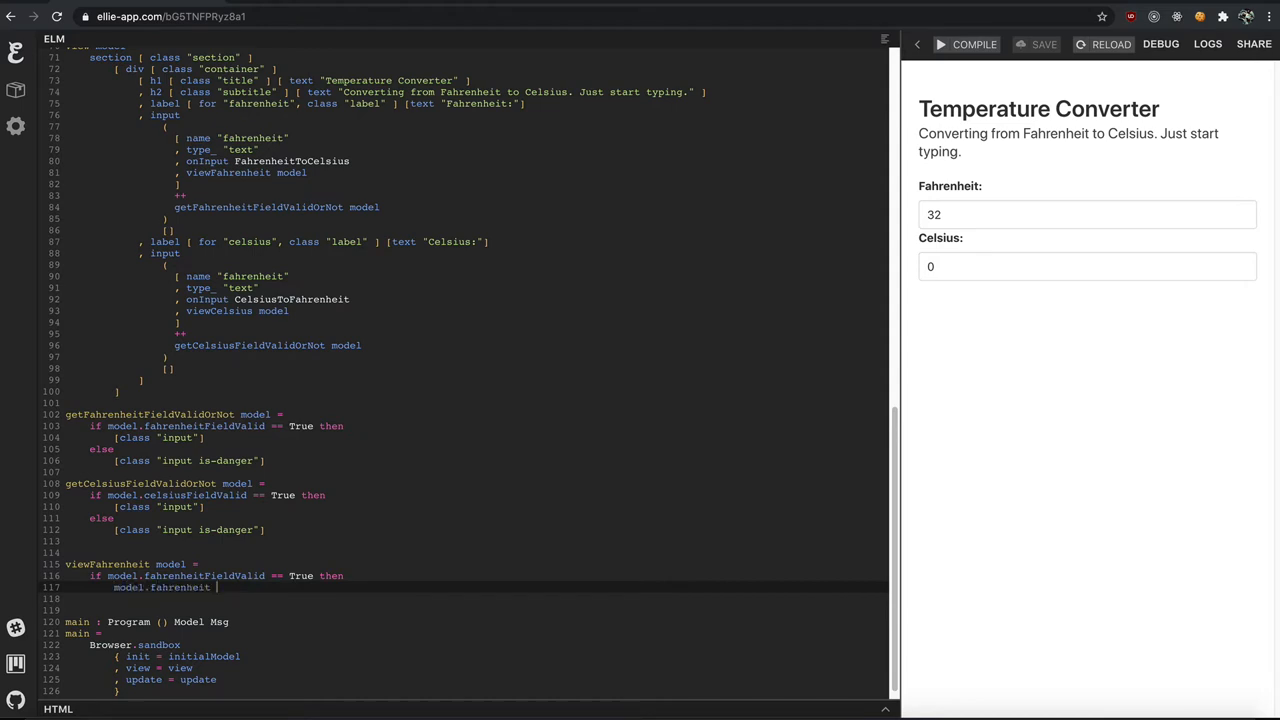
- Return model.fahrenheit |> String.fromFloat when valid, else model.fahrenheitFieldValue
type("|> String.f")
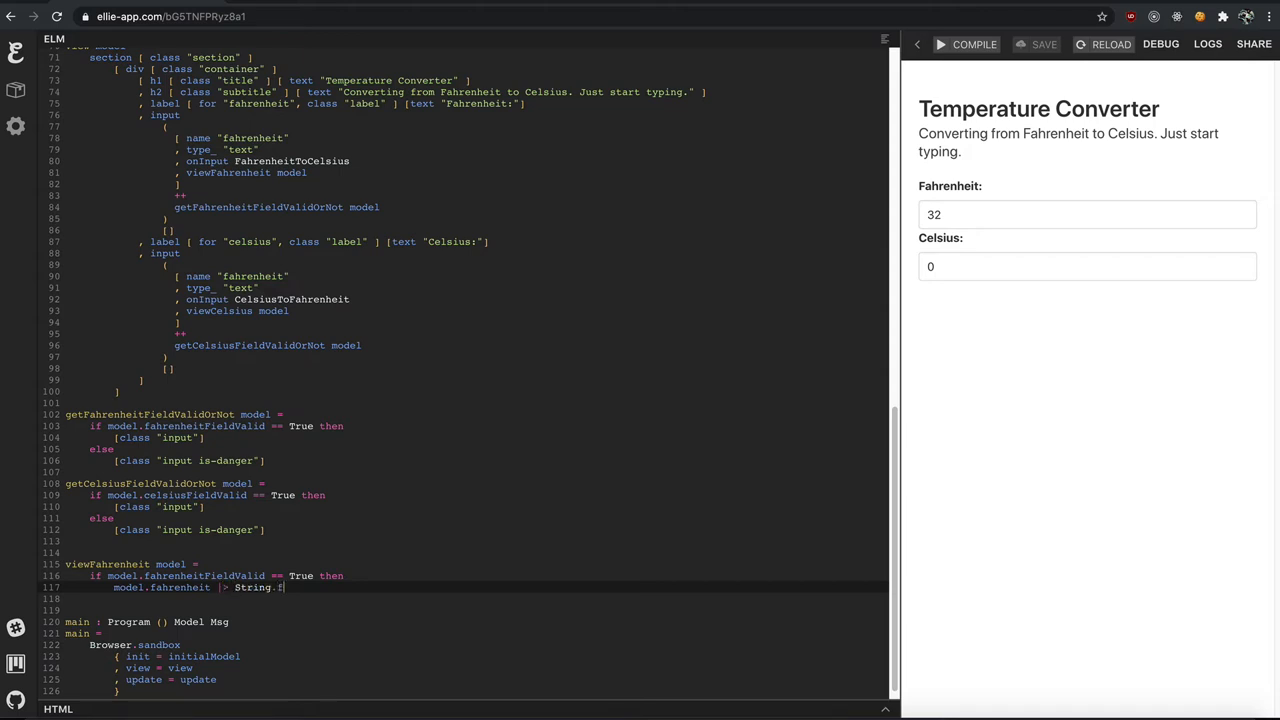
type("toFloat")
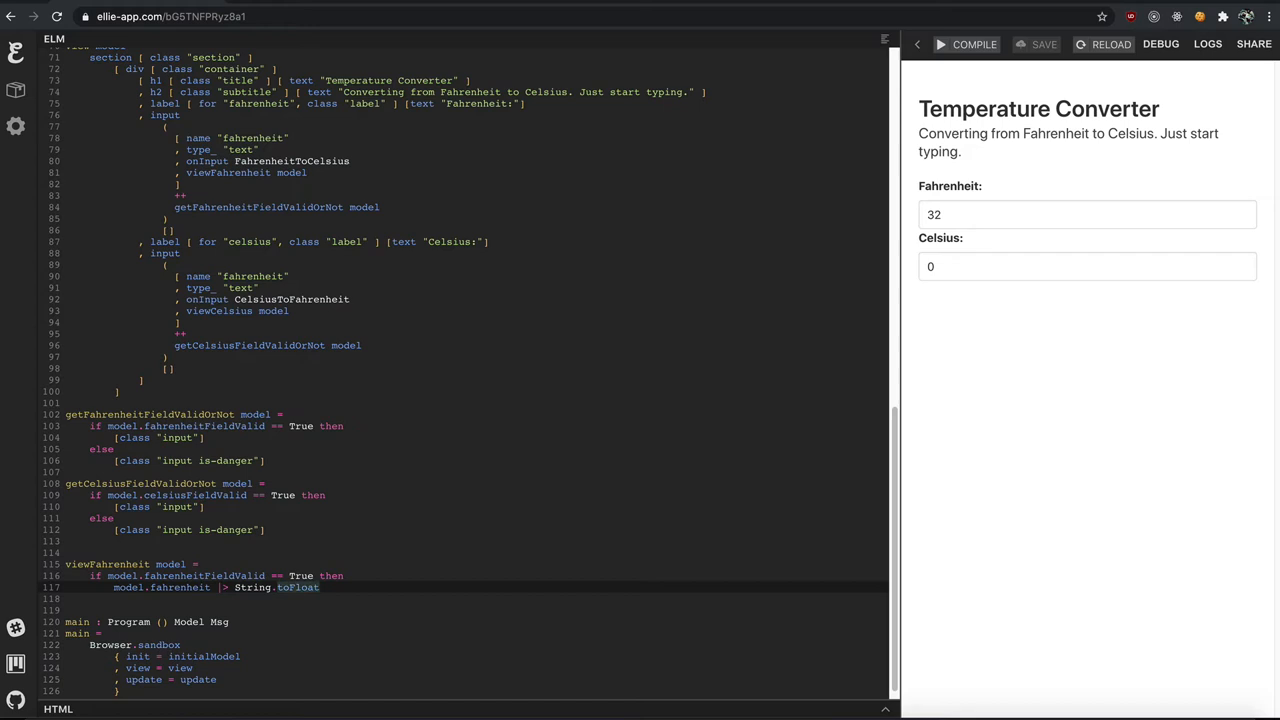
type("fromFloat")
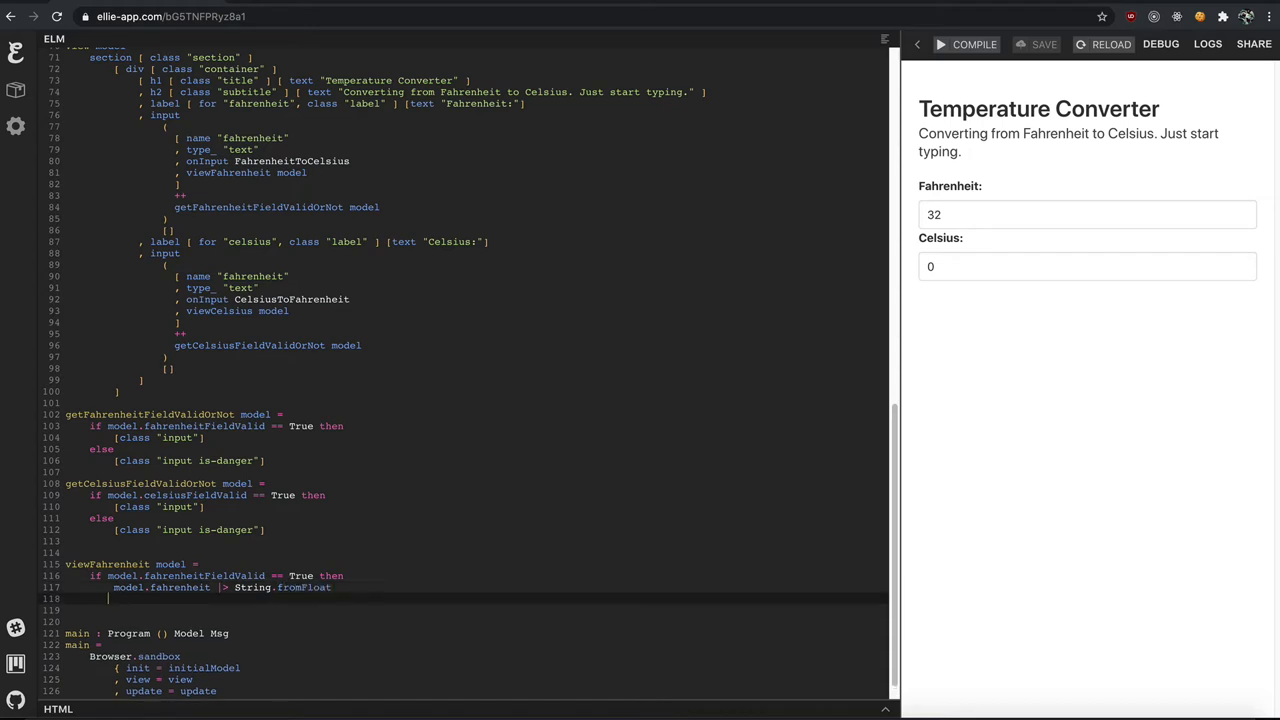
type("else")
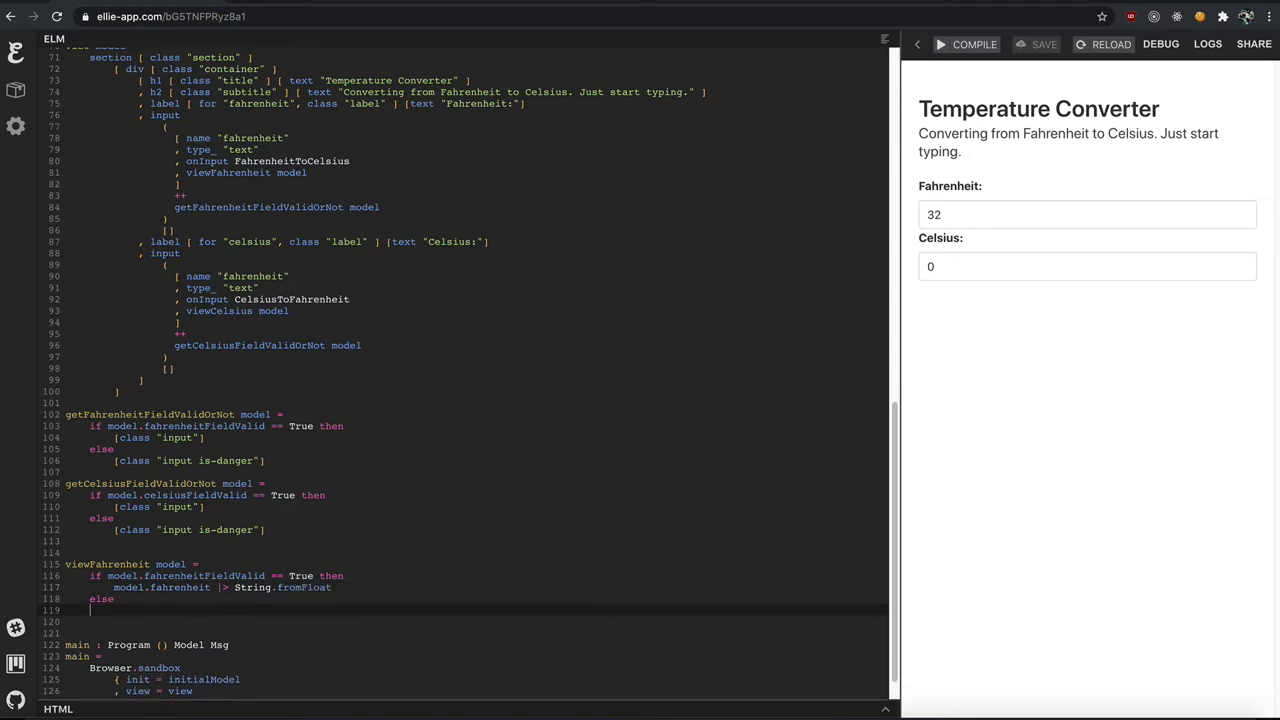
type("model.")
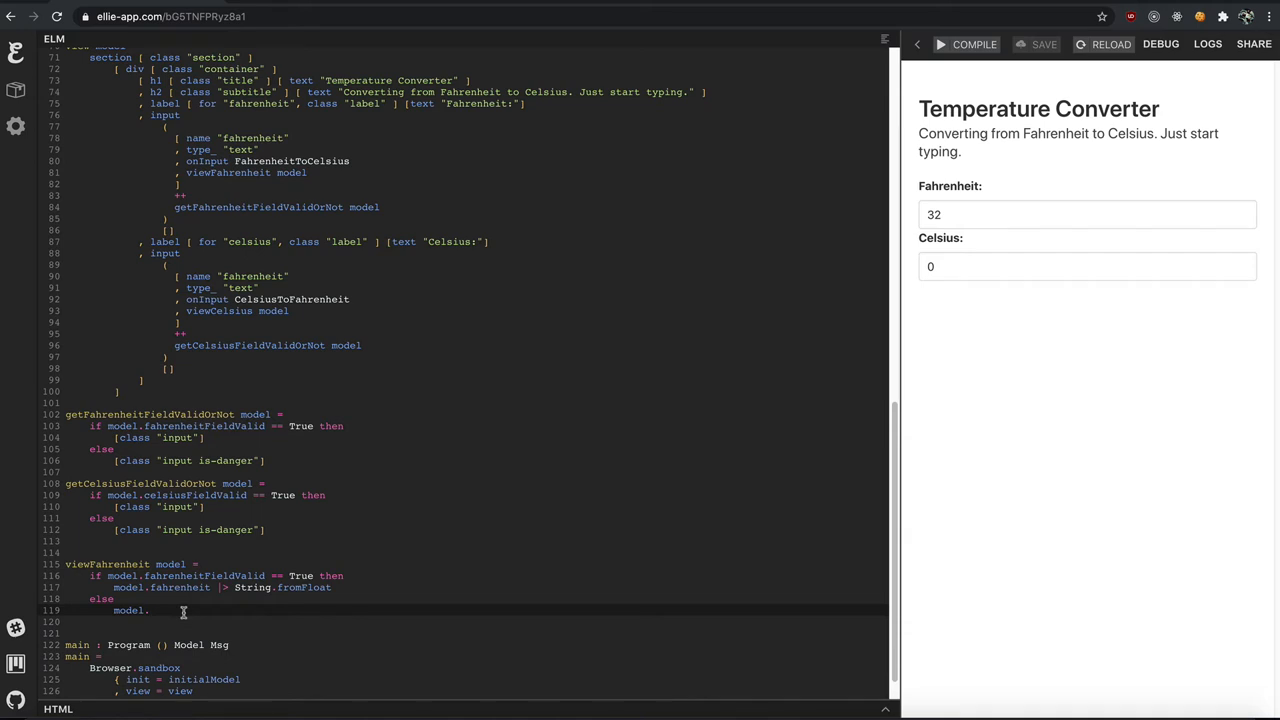
type("ahr")
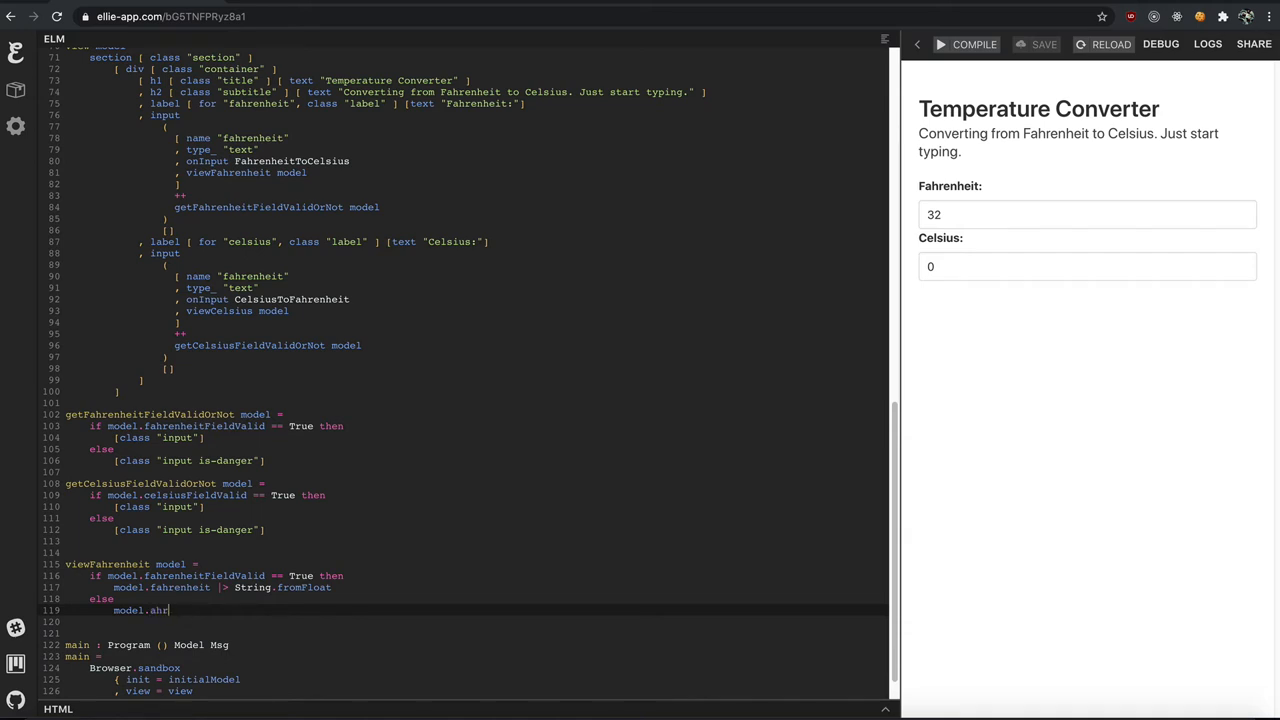
type("fahrenheit")
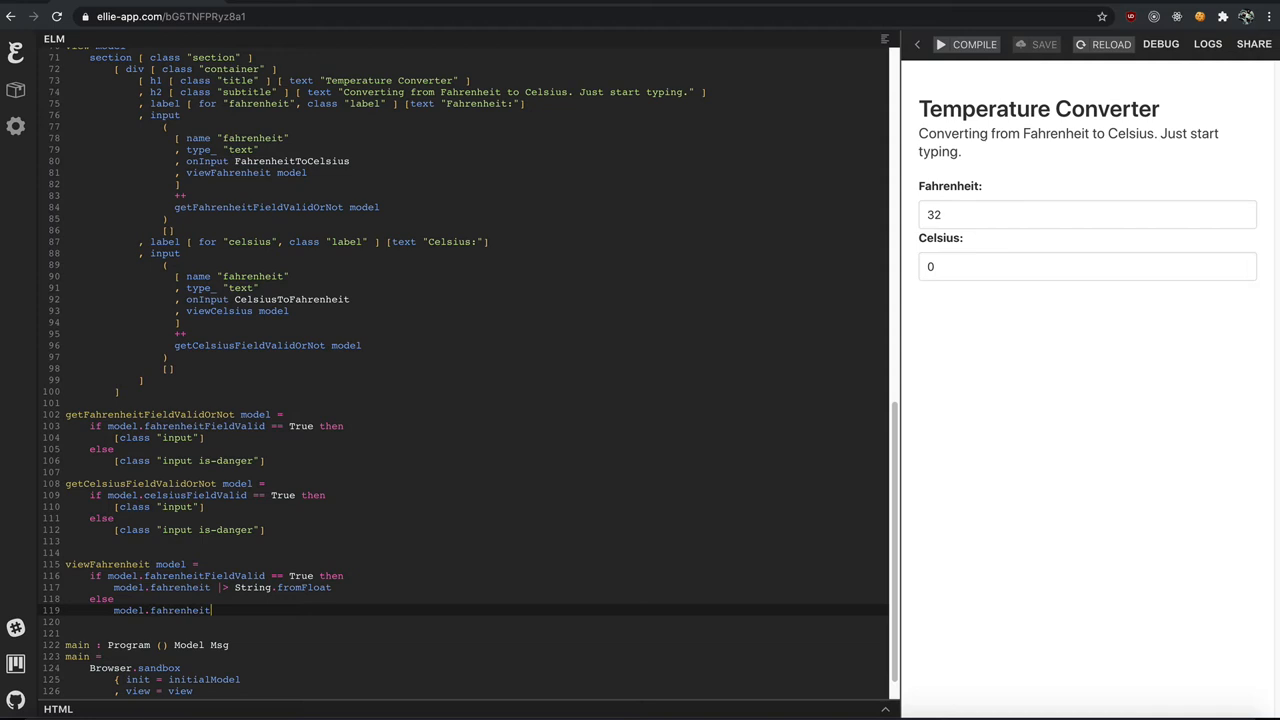
type("FieldValue")
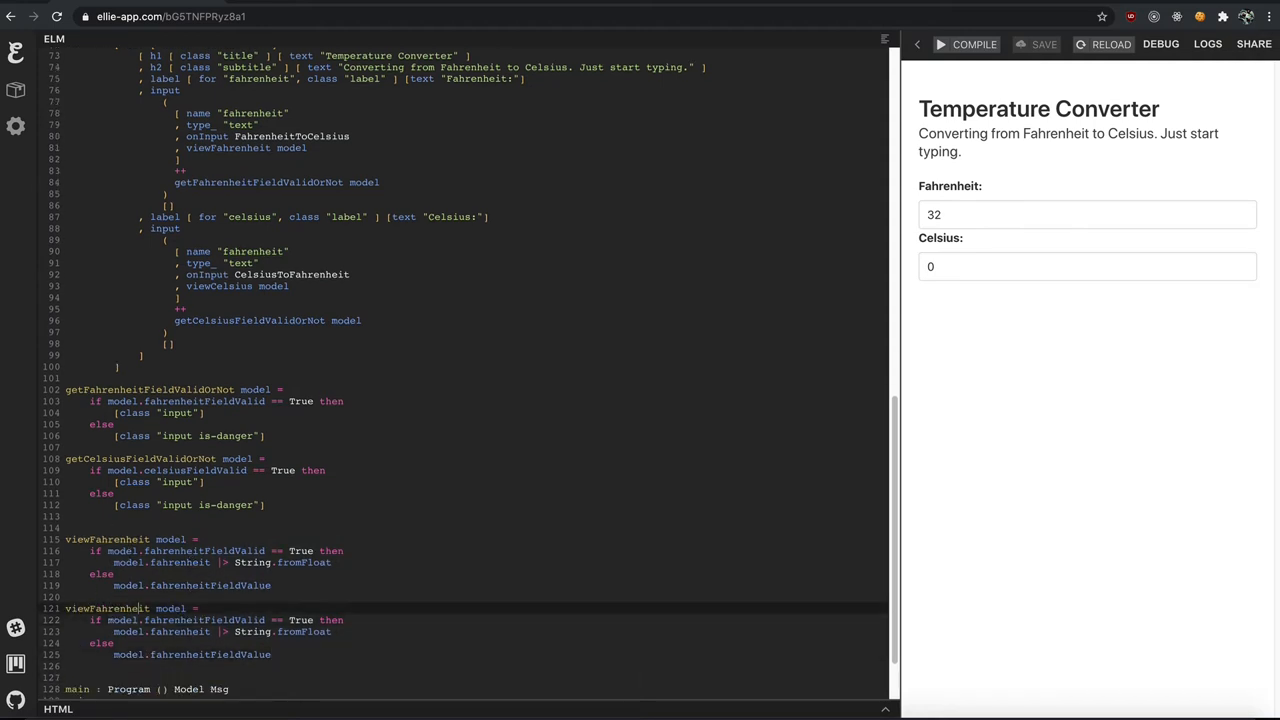
- Rename the duplicated helper function to viewCelsius
type("viewCelsius")
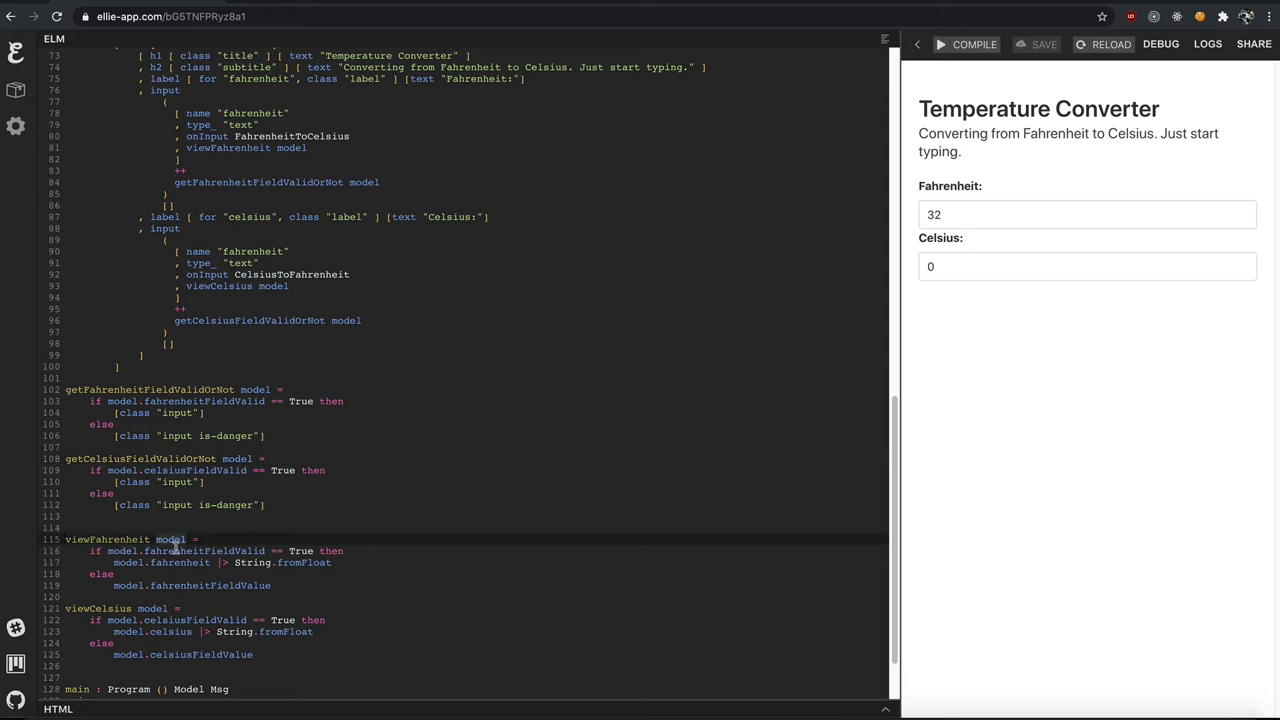
mouse_move(235, 552)
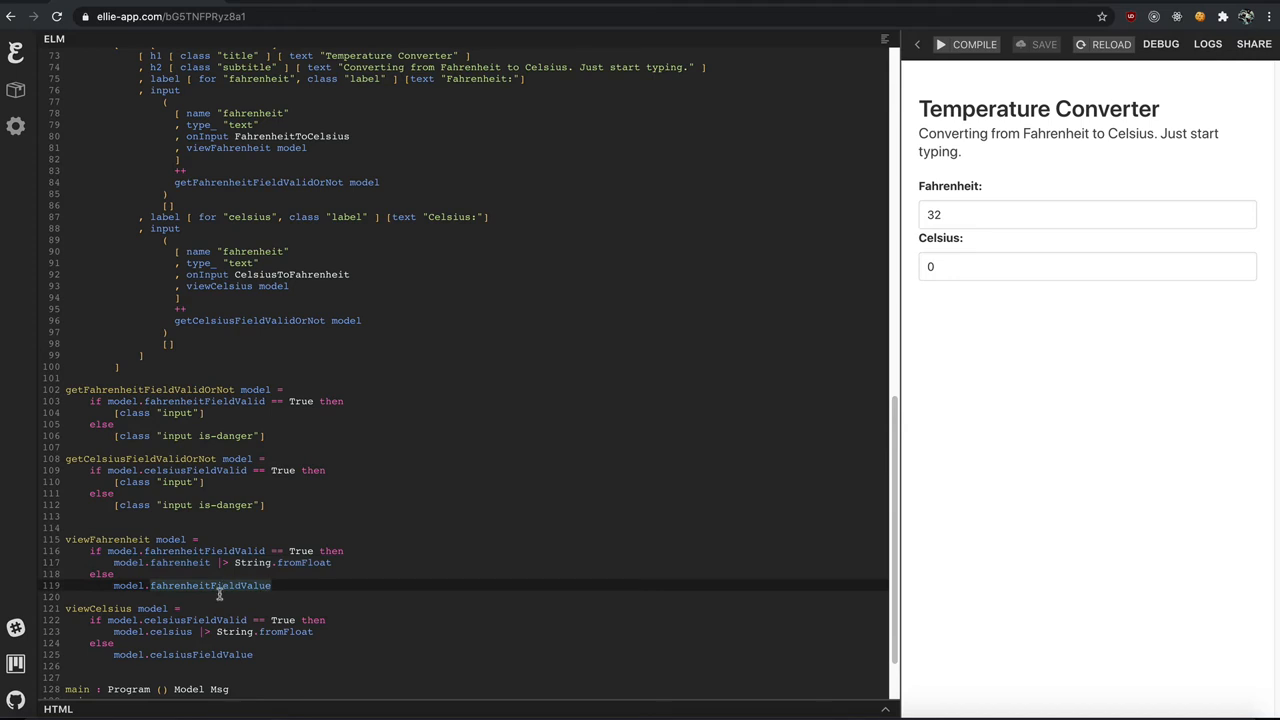
mouse_move(627, 487)
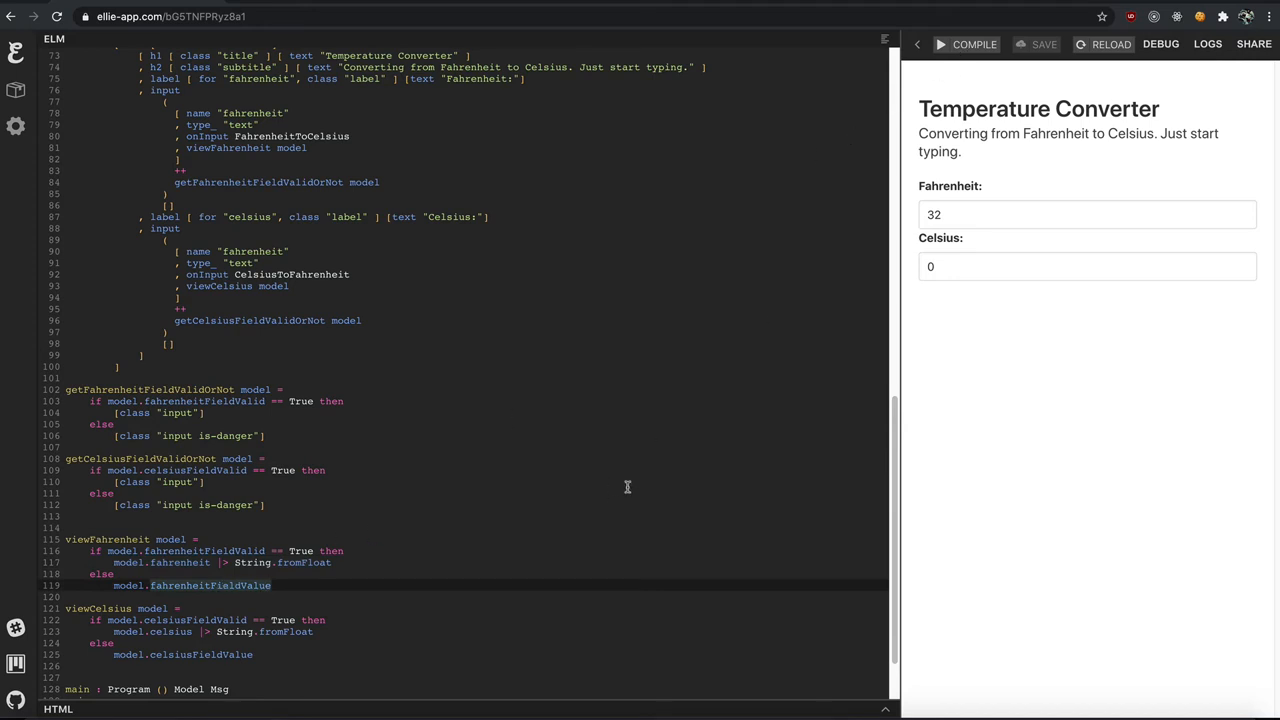
mouse_move(960, 80)
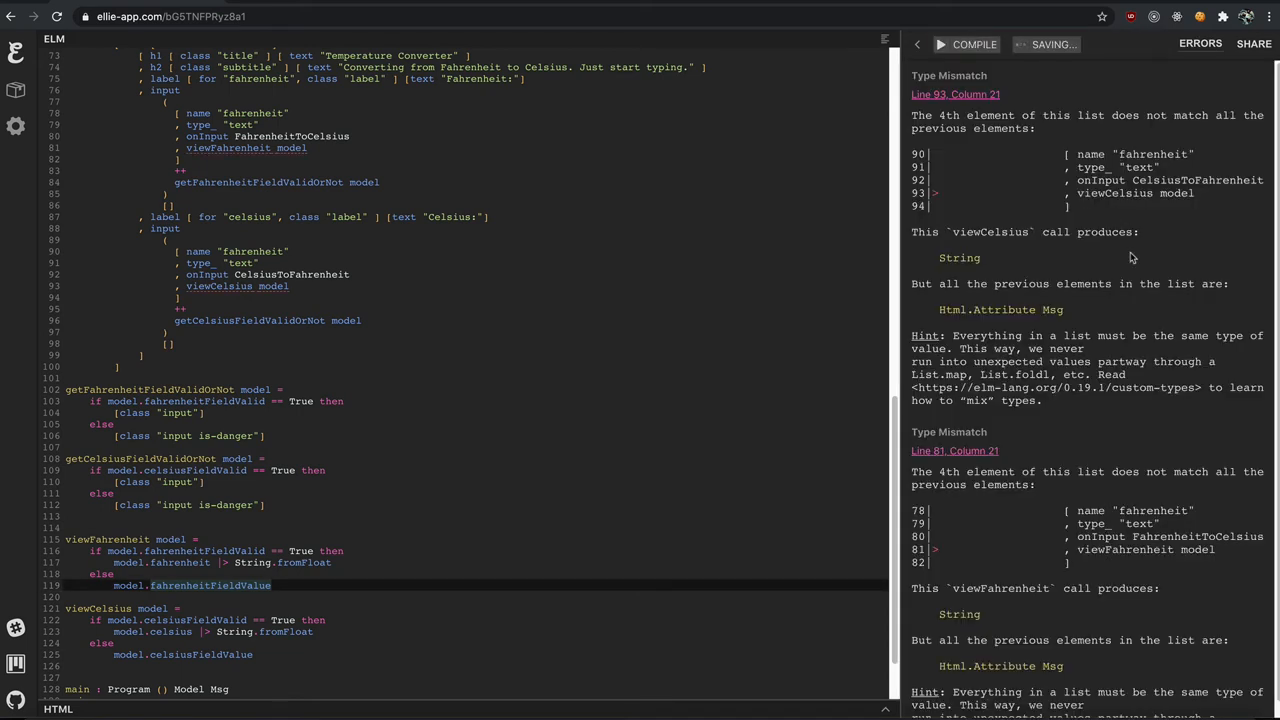
mouse_move(1154, 193)
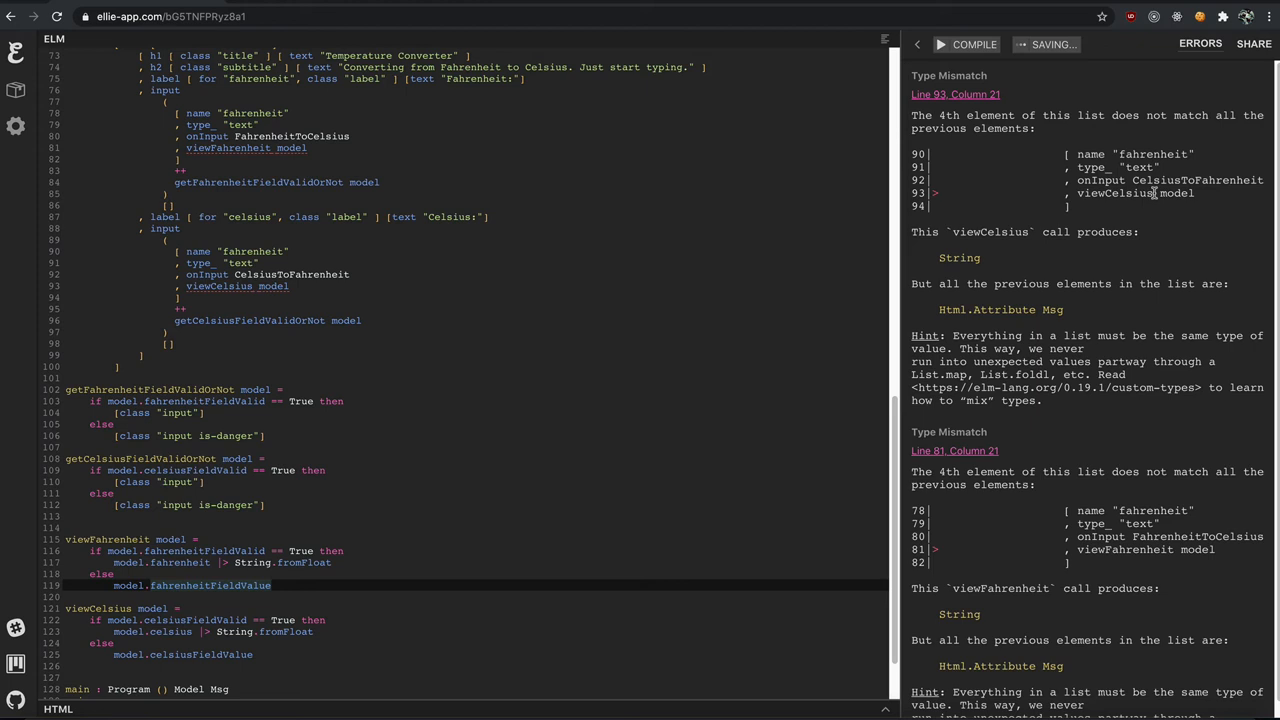
mouse_move(1177, 205)
type("value (")
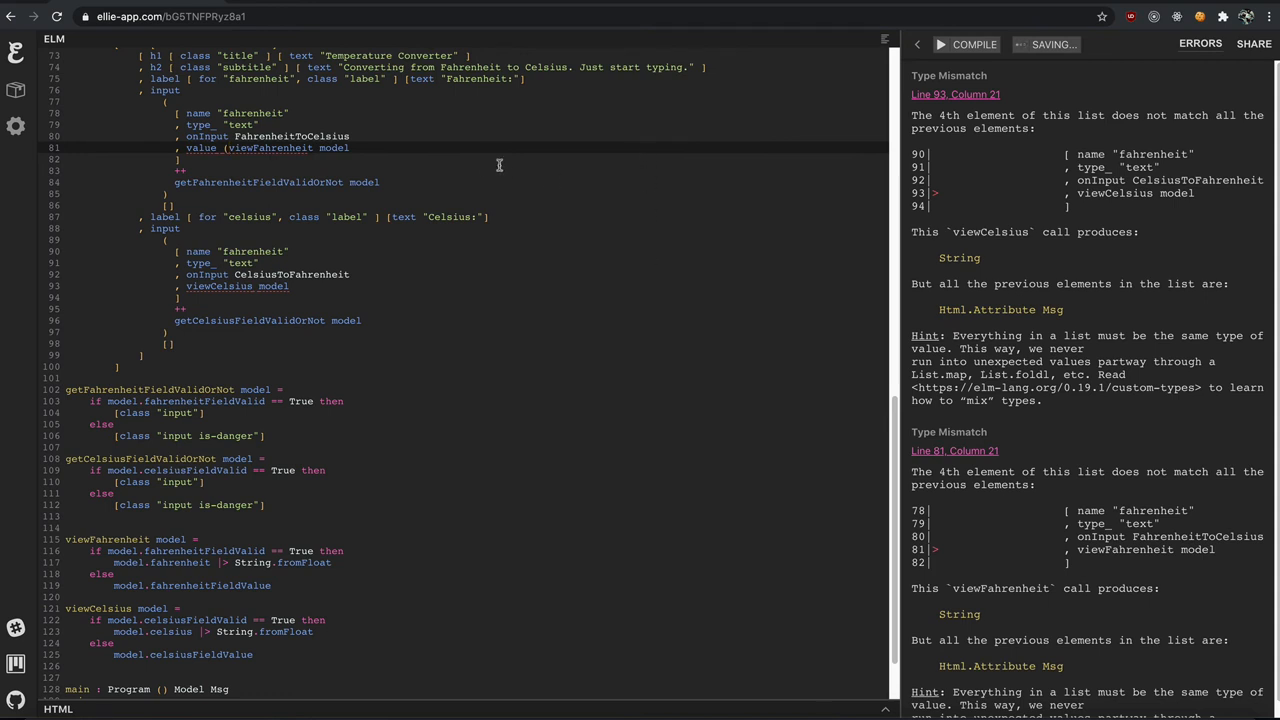
mouse_move(204, 266)
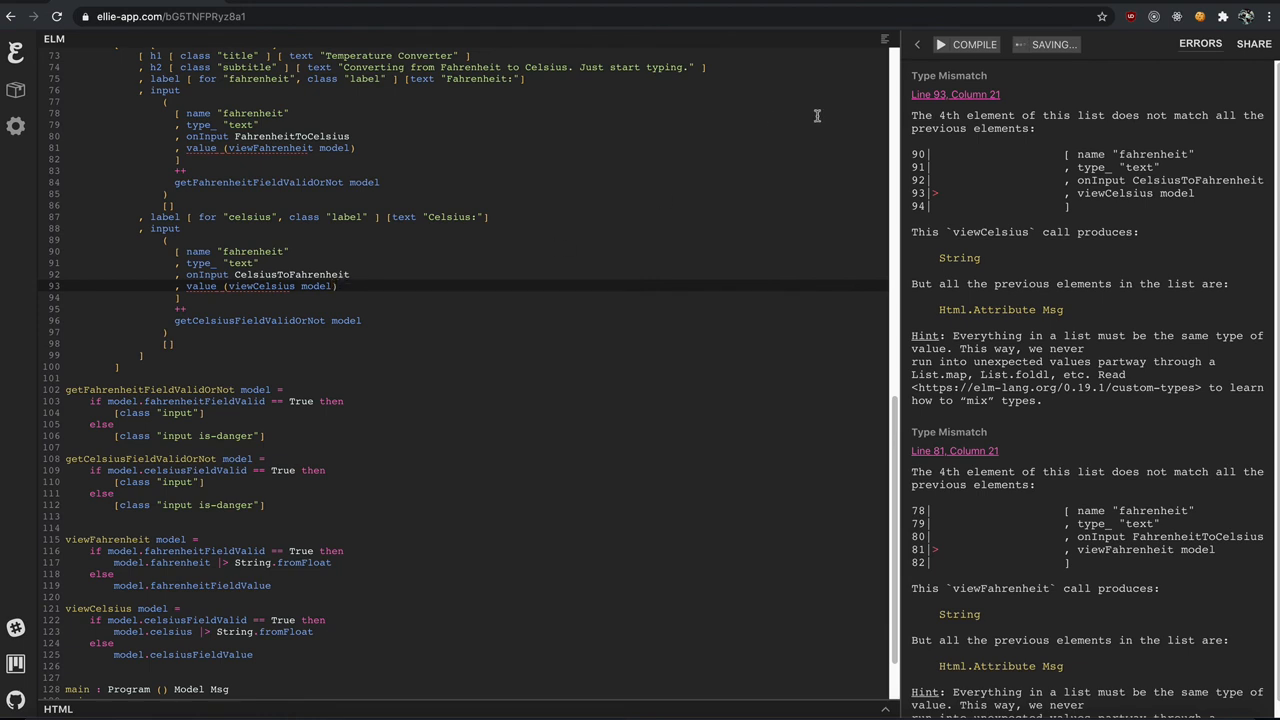
- Recompile with value (viewFahrenheit model) and value (viewCelsius model) in place
left_click(972, 44)
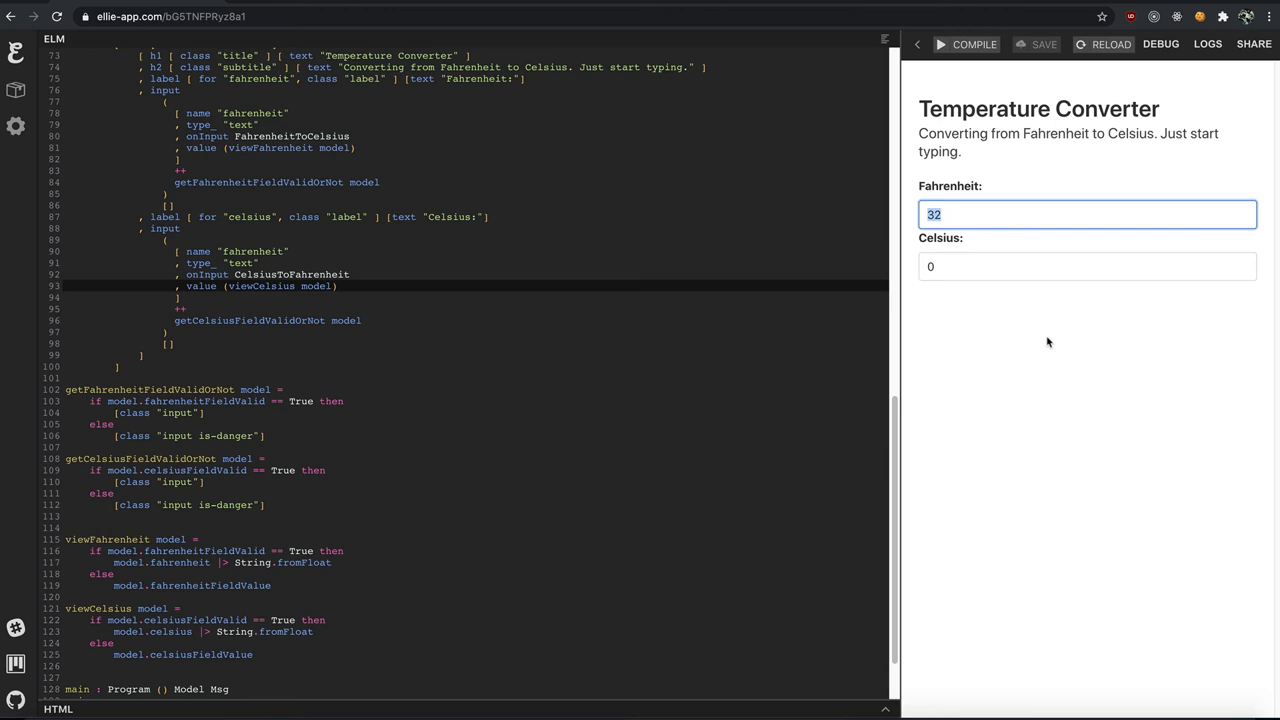
- Enter random letters, then 82, in Fahrenheit, yielding 27.77777777777778 Celsius; select the Celsius value
type("1")
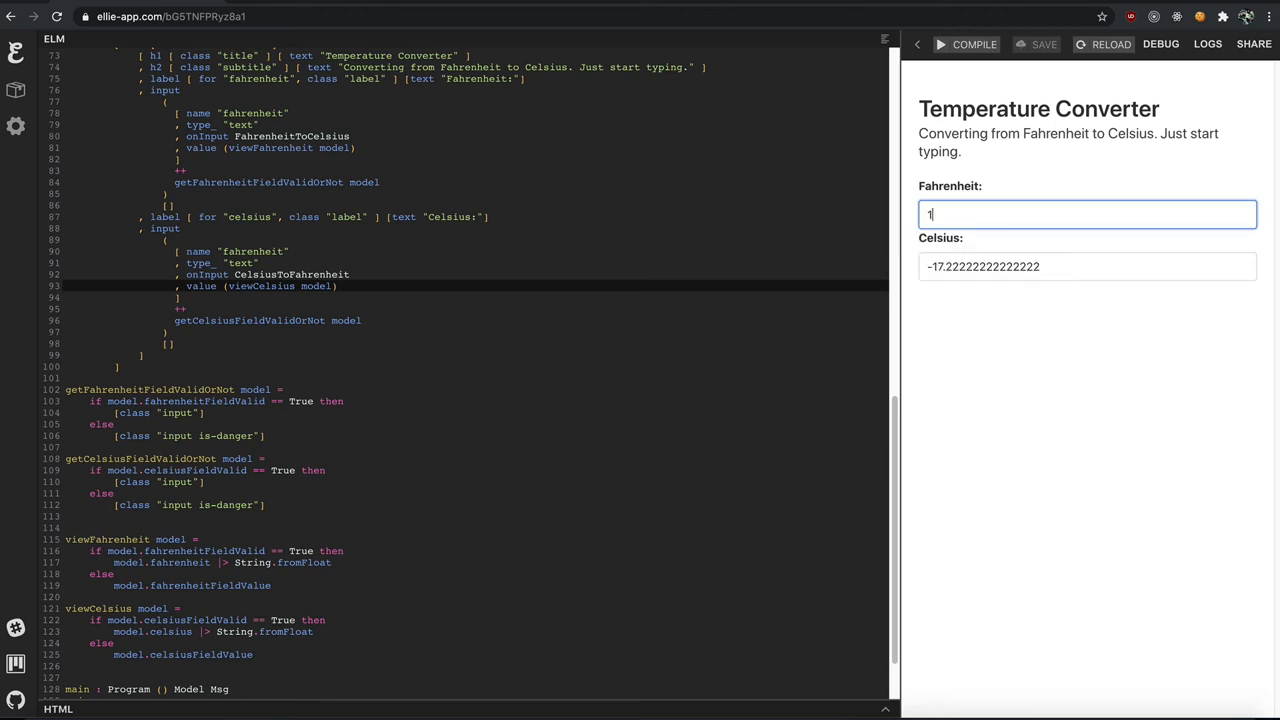
key("Backspace")
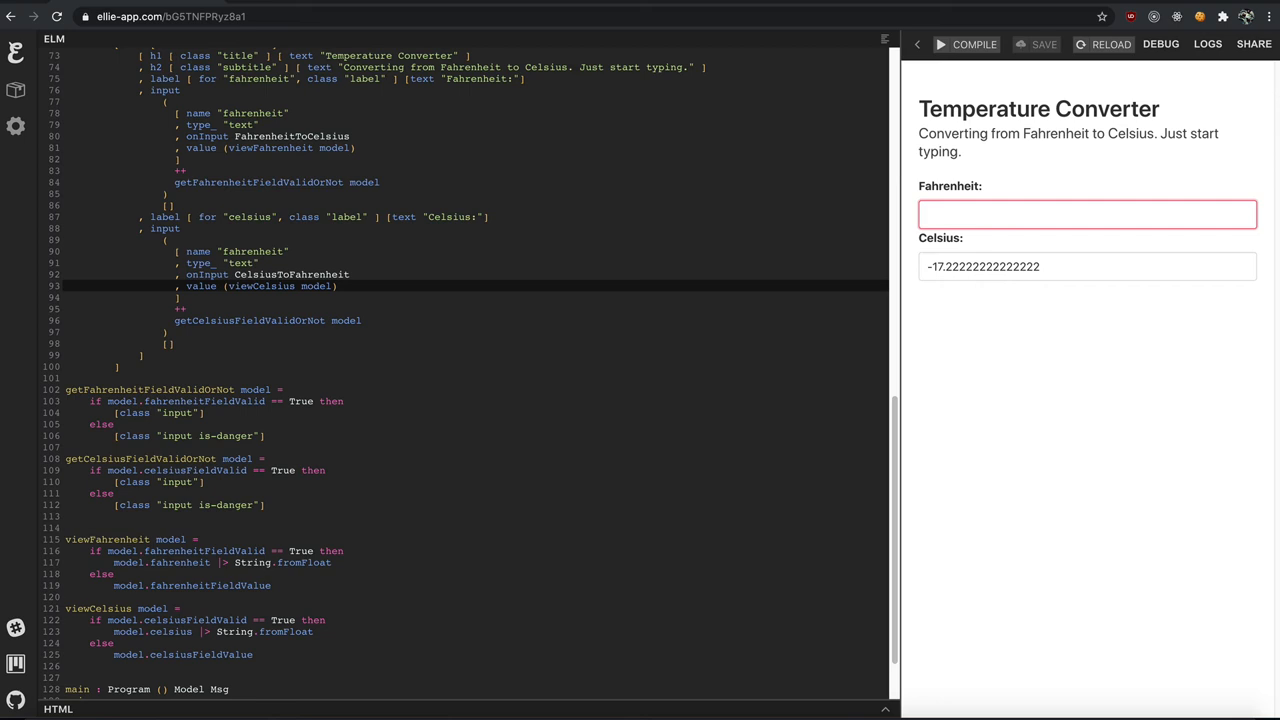
type("aklsdjfk")
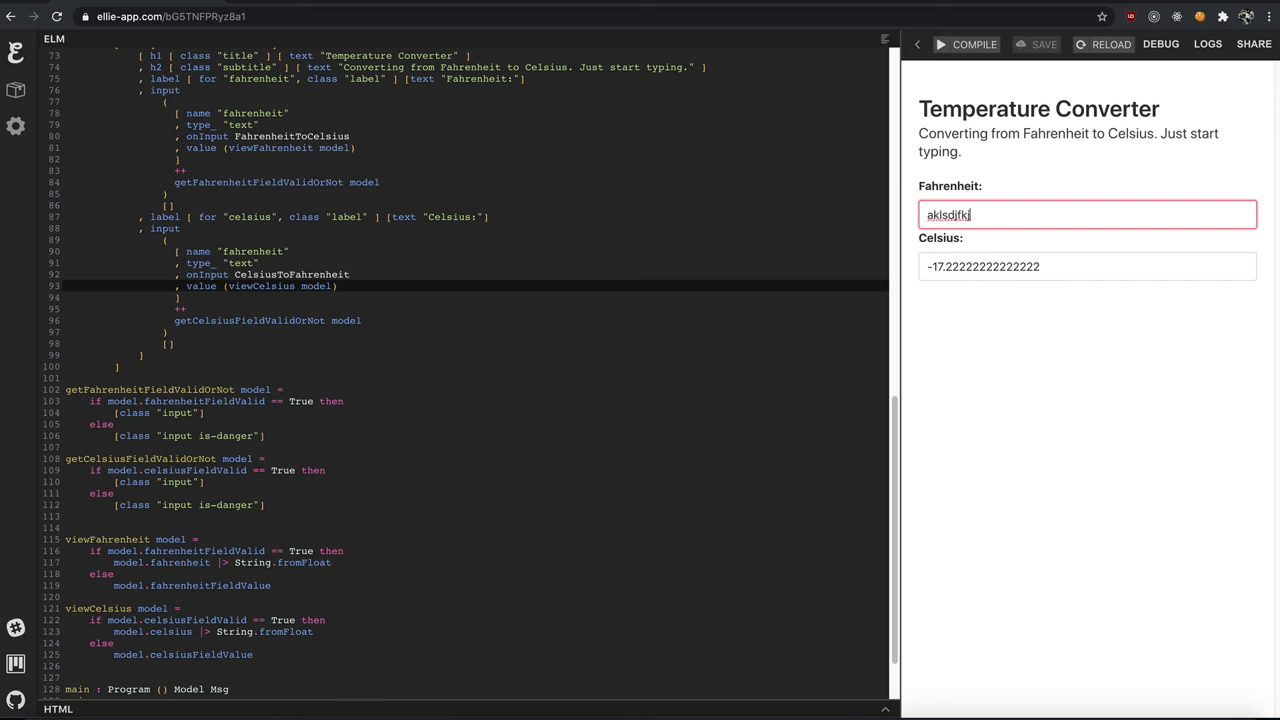
type("jklajskldjf")
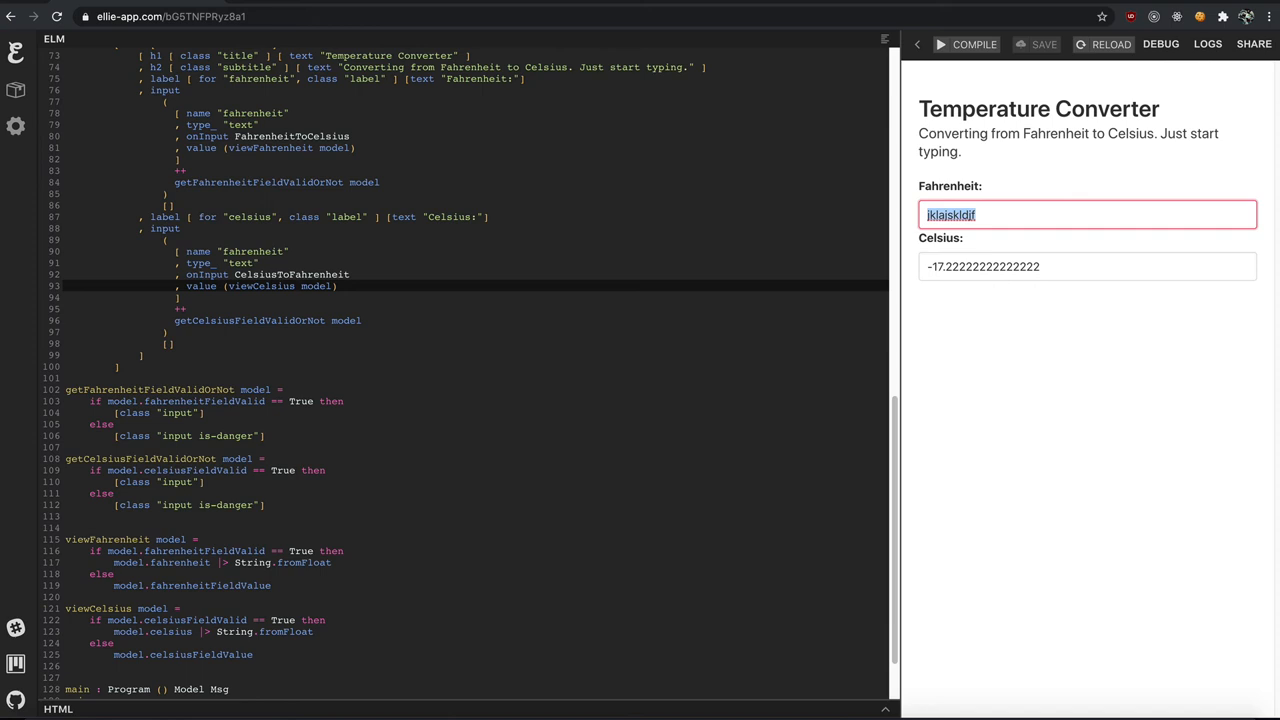
type("82")
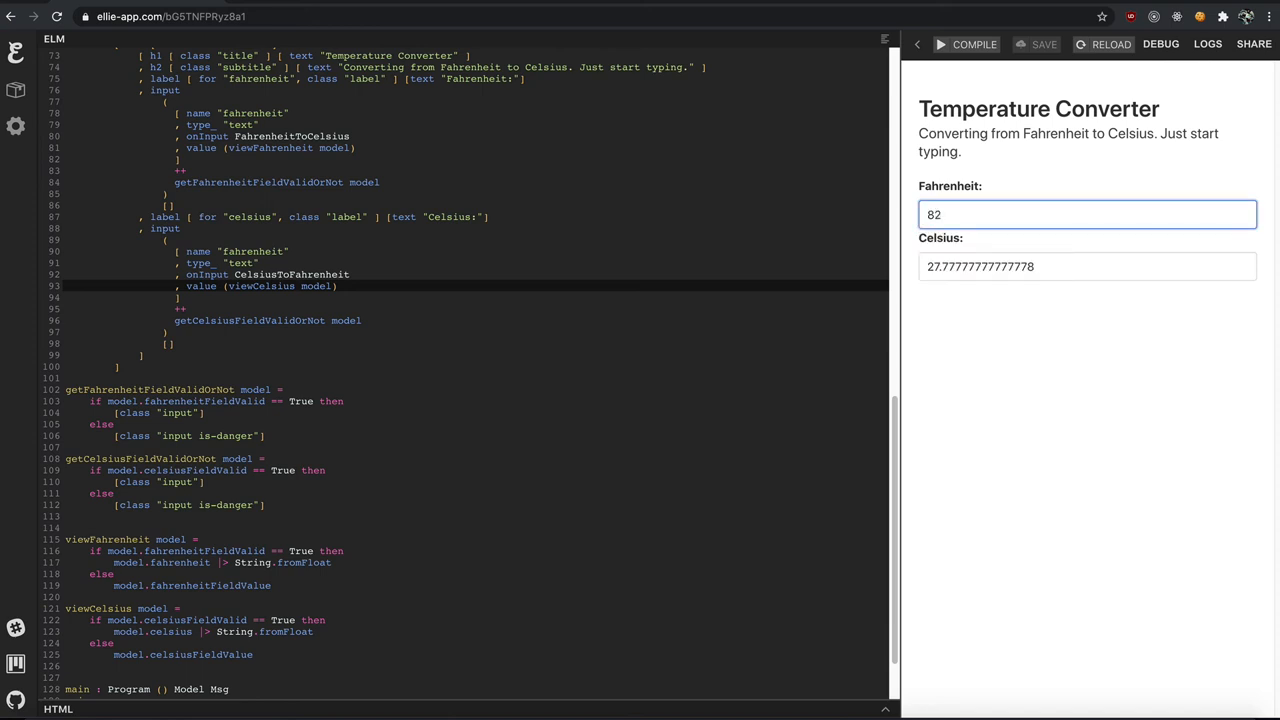
mouse_move(1056, 341)
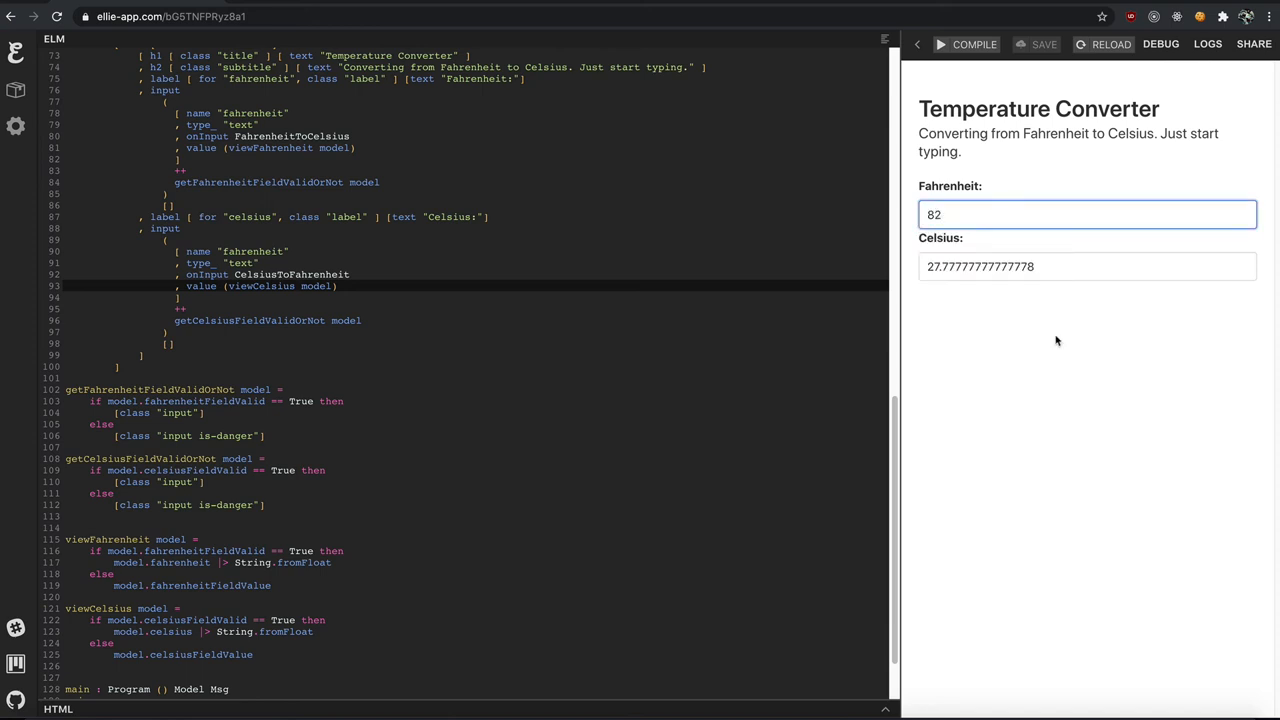
triple_click(1087, 266)
type("0")
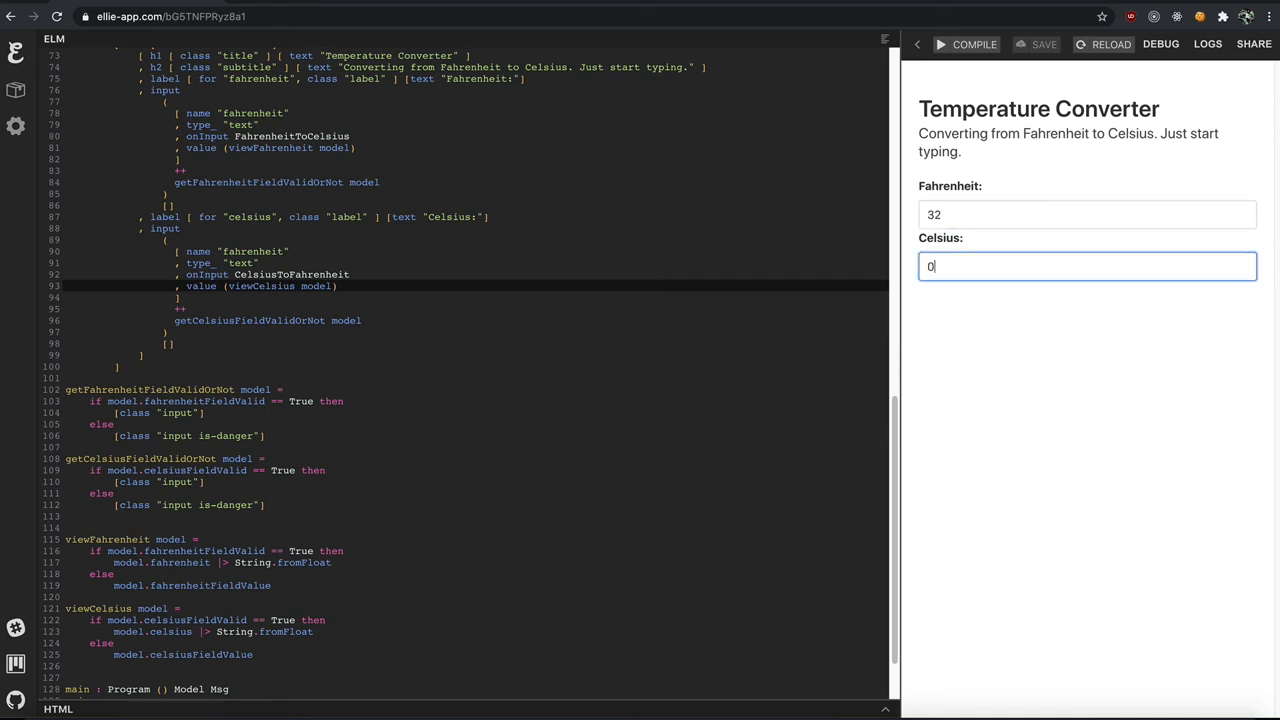
- Type random letters into Celsius, then replace them with 72 to get 161.6 Fahrenheit
type("cowklasdjfl")
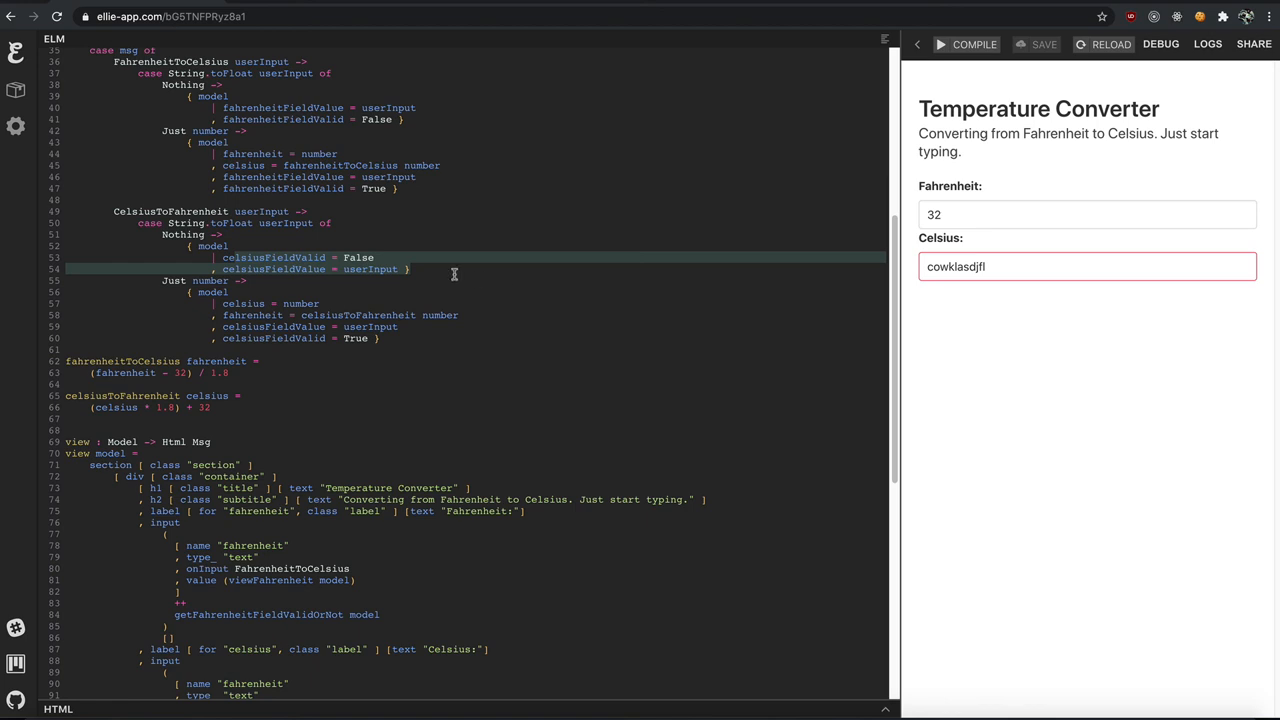
double_click(960, 266)
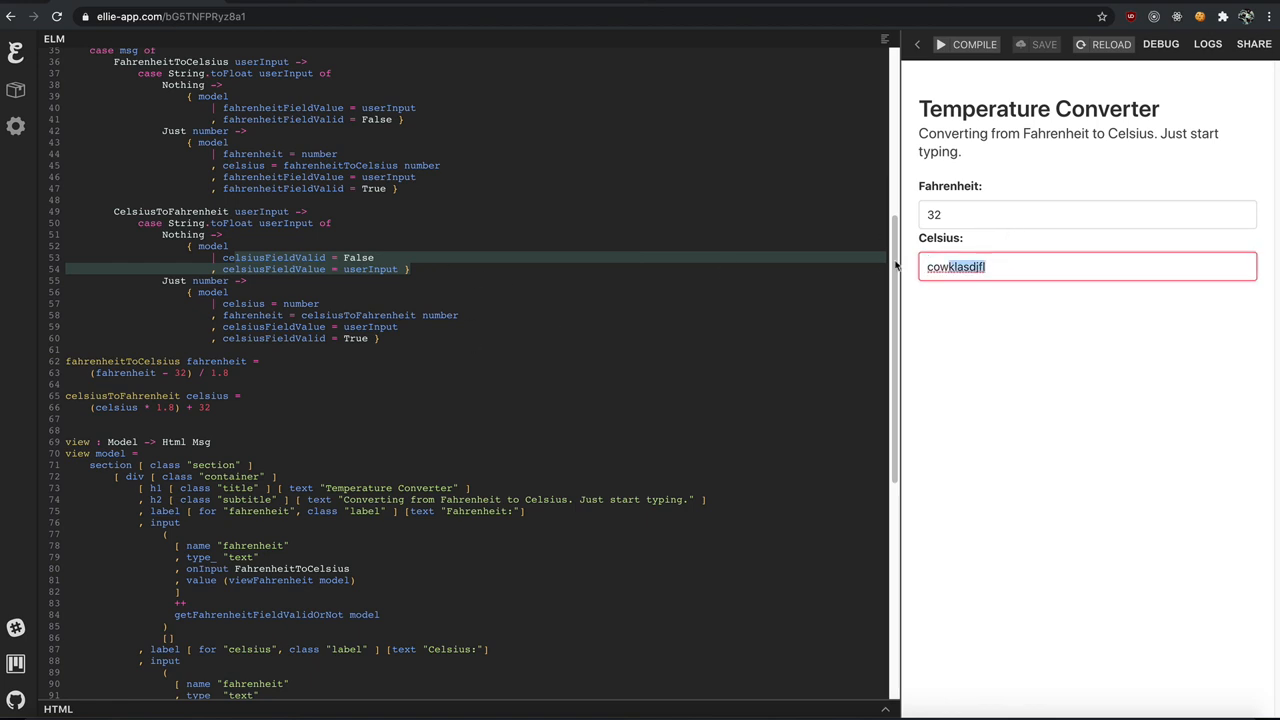
type("72")
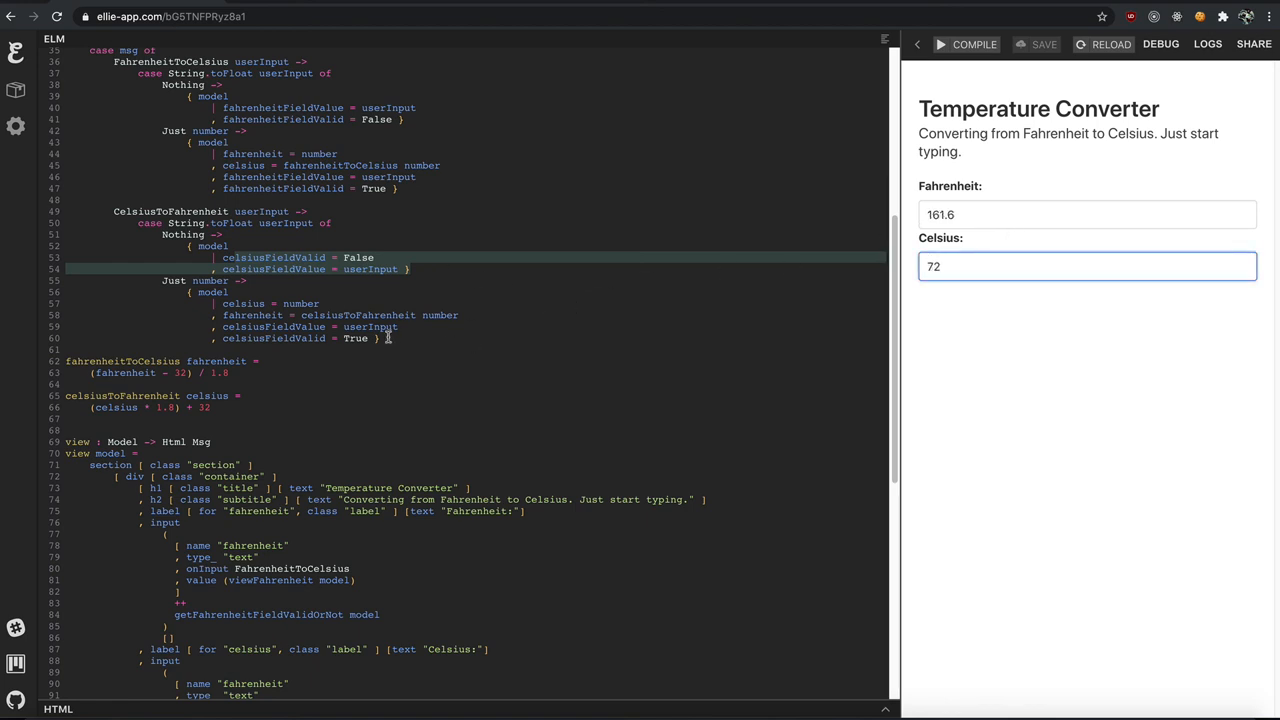